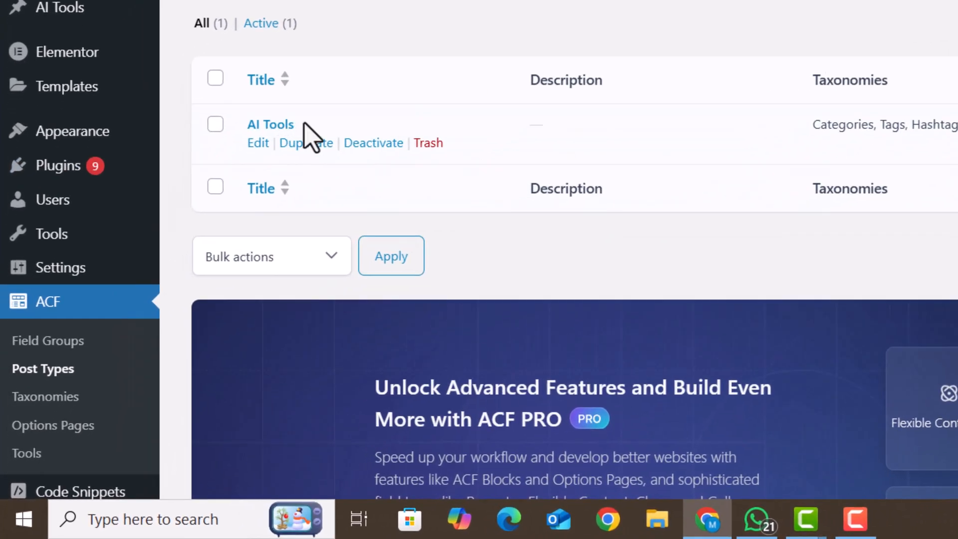
Step: Review the AI Tools post type and the AI Tools Fields group with its four fields and AI Tool location rule
double_click(271, 124)
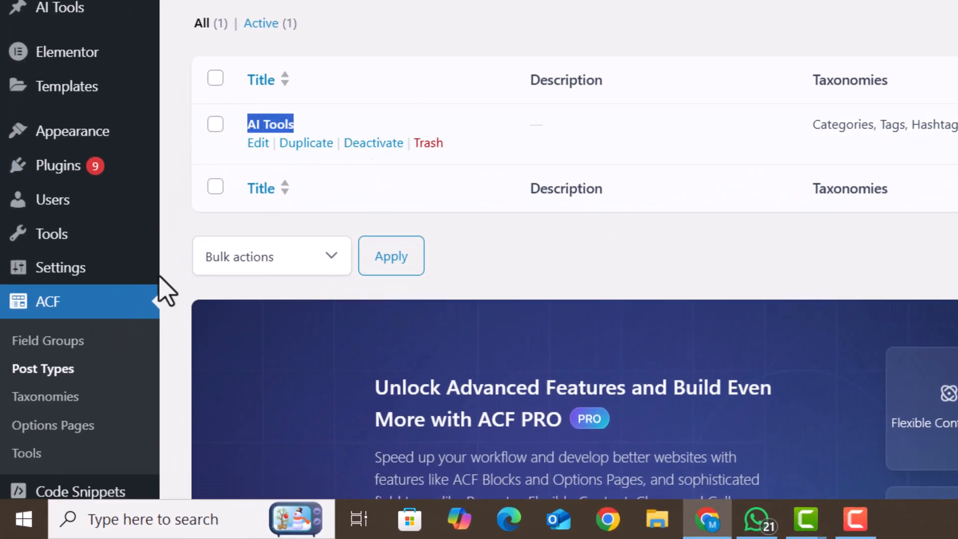
scroll("down", 3)
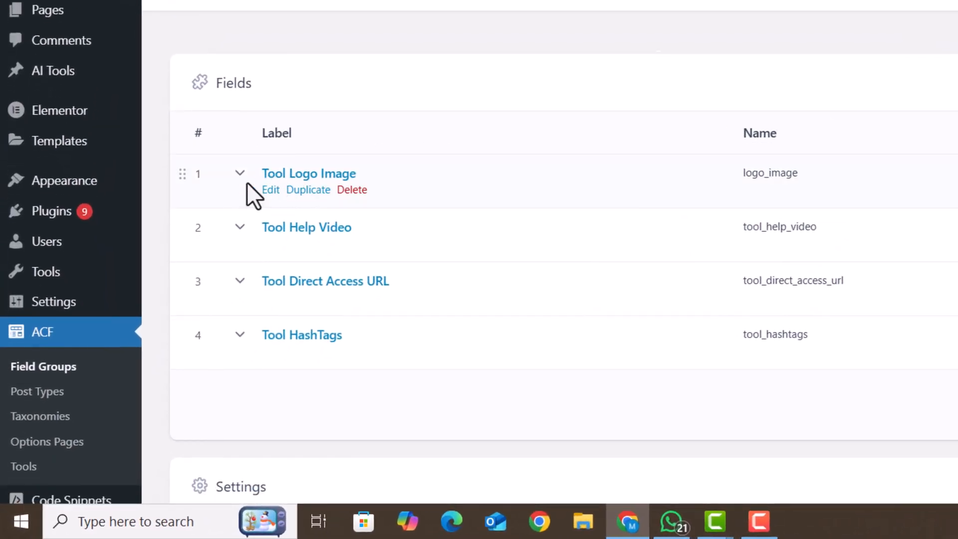
mouse_move(294, 287)
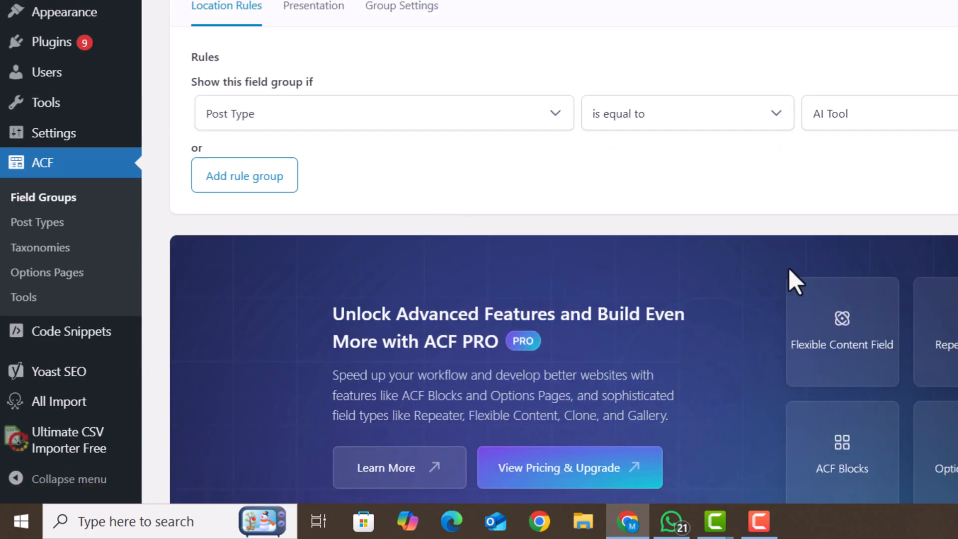
scroll("up", 3)
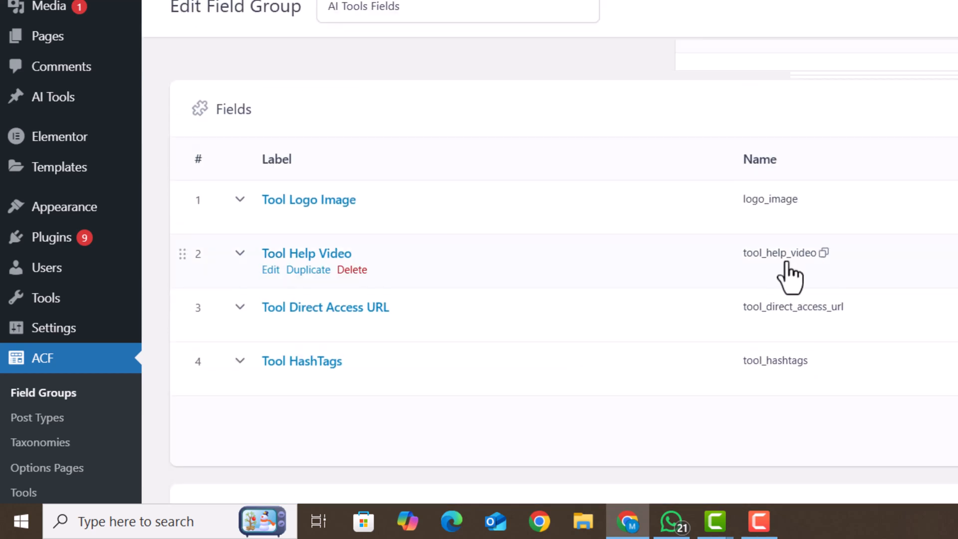
mouse_move(846, 273)
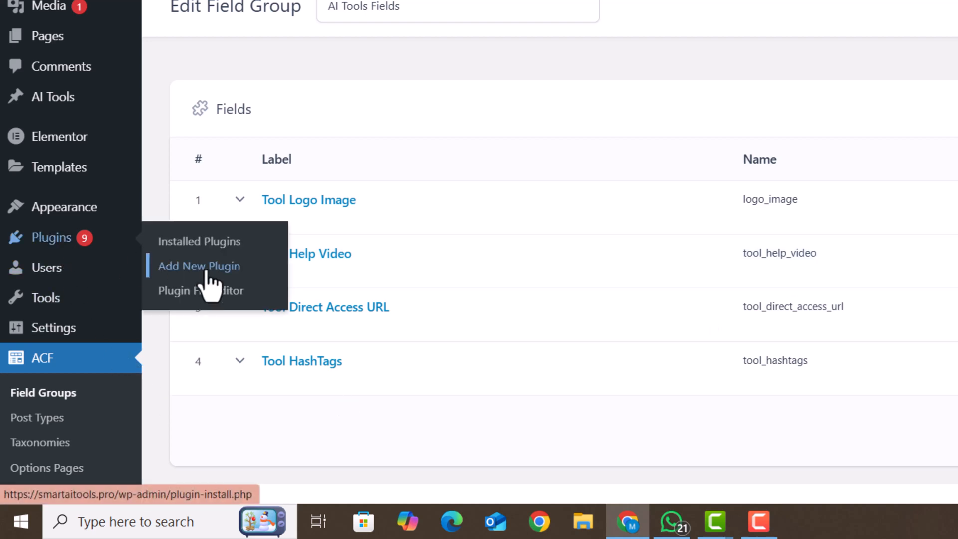
Step: Search Add Plugins for Ultimate CSV Importer and browse the Smackcoders import/export results
left_click(199, 265)
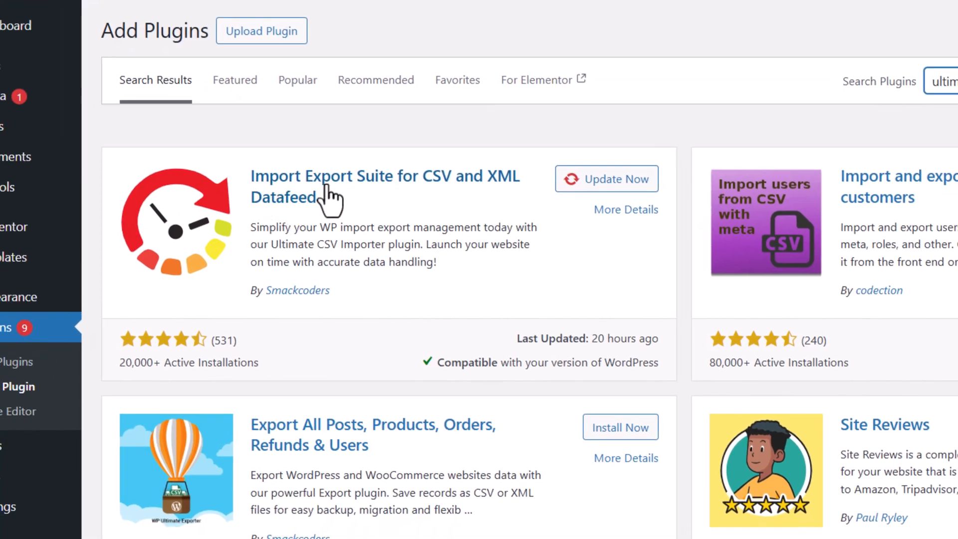
mouse_move(516, 195)
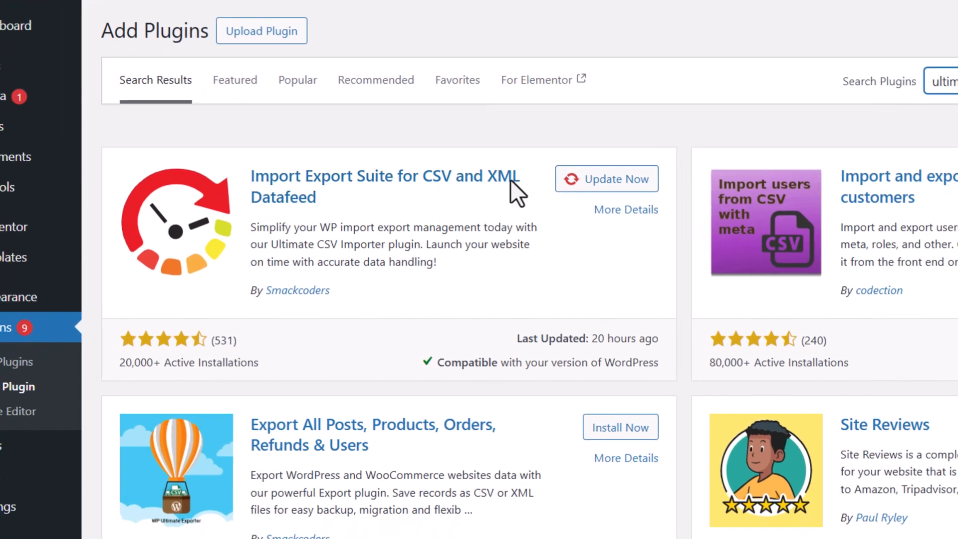
mouse_move(300, 314)
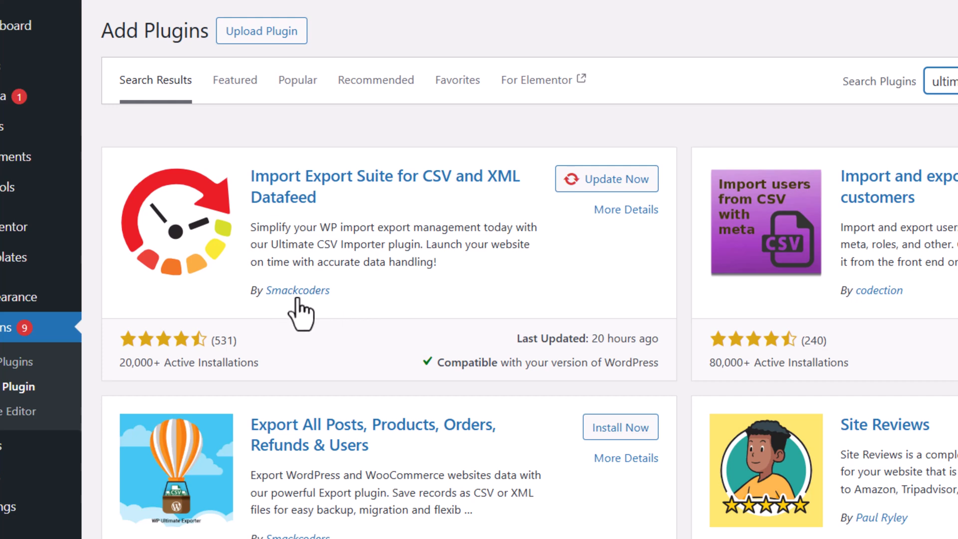
mouse_move(381, 193)
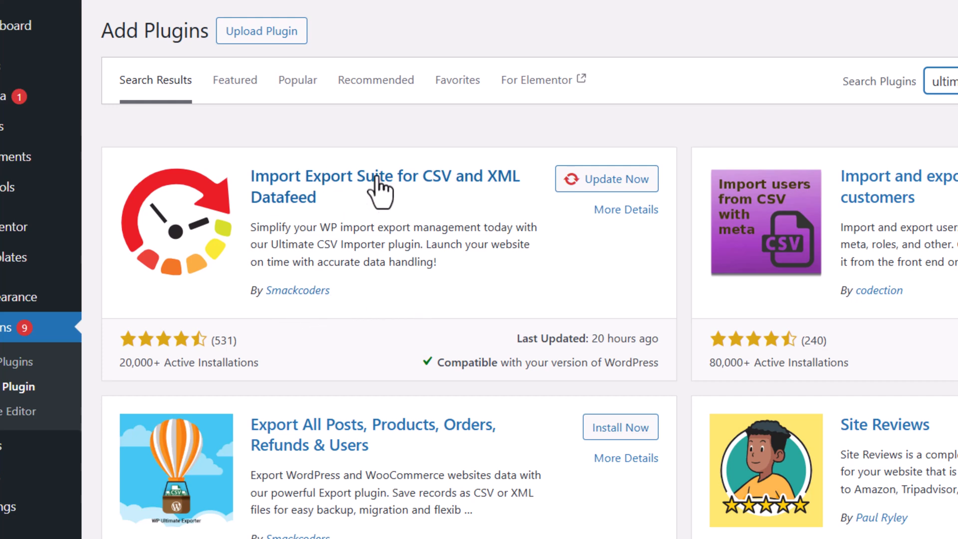
mouse_move(630, 153)
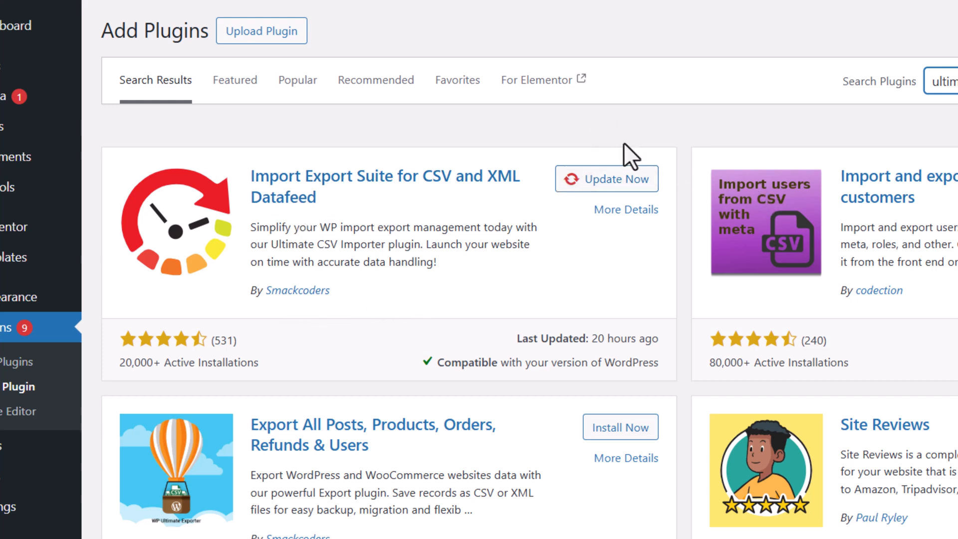
scroll("down", 3)
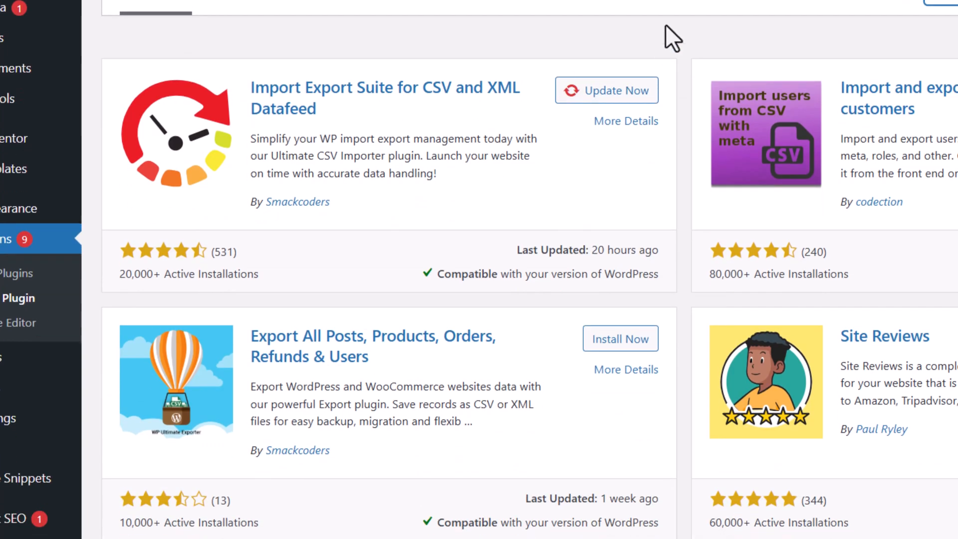
scroll("down", 3)
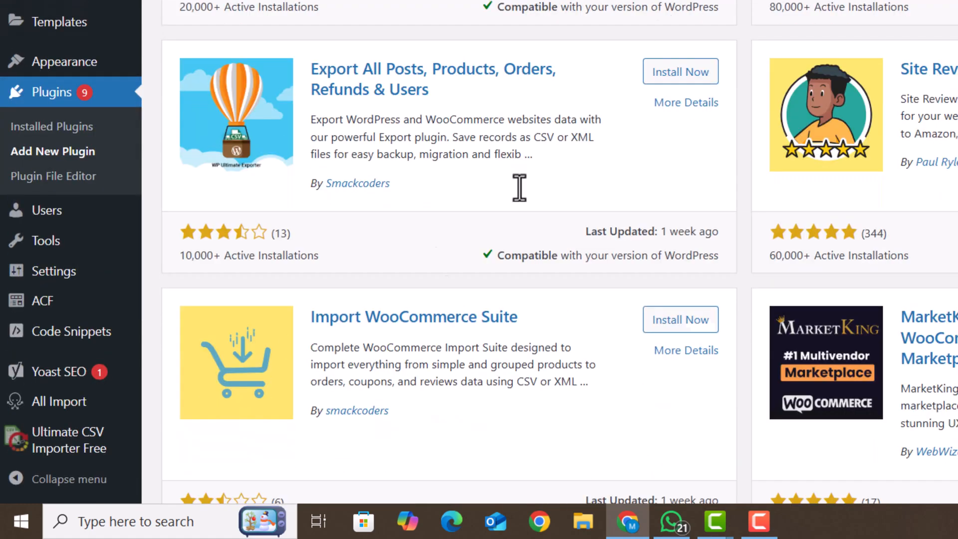
mouse_move(67, 440)
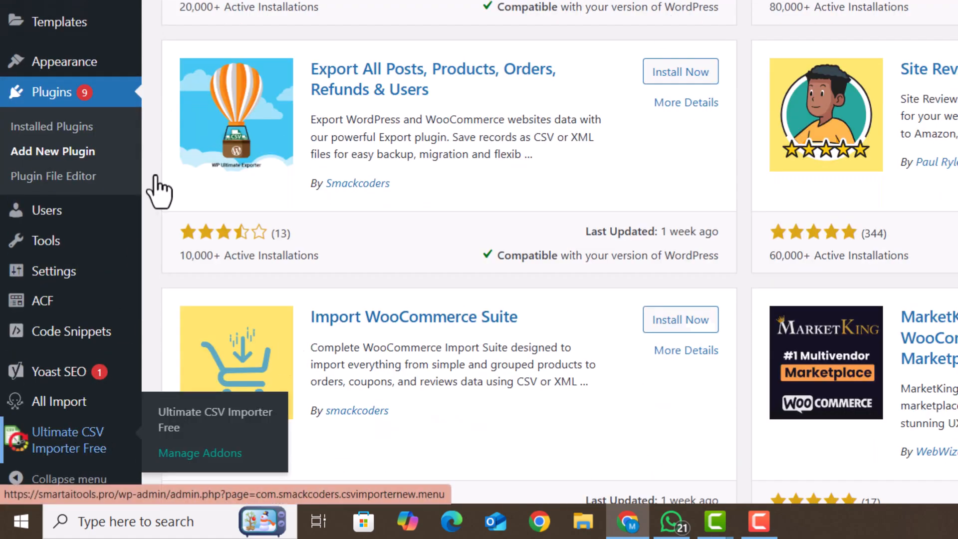
Step: Download the Video AI tools sheet as 'Video AI tools - Sheet1.csv' via File > Download
left_click(68, 439)
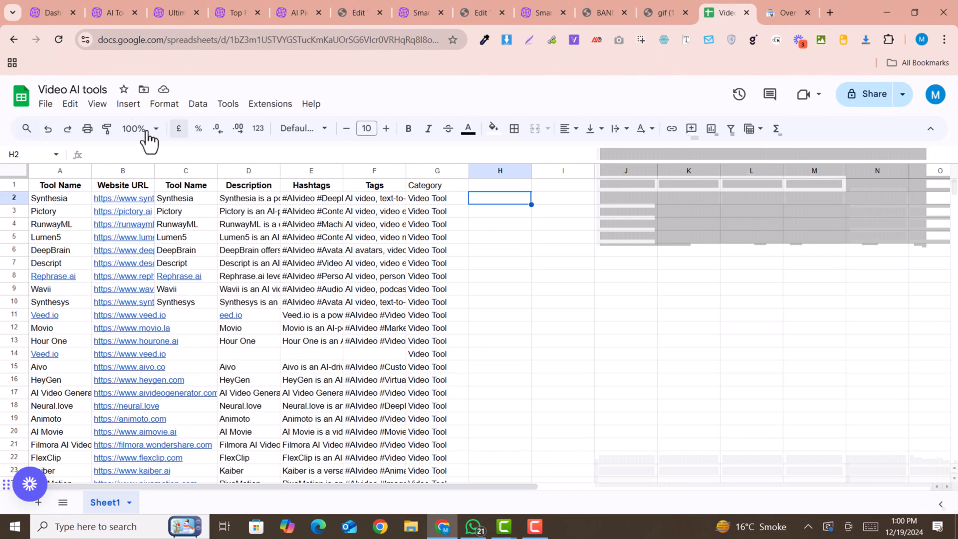
left_click(45, 103)
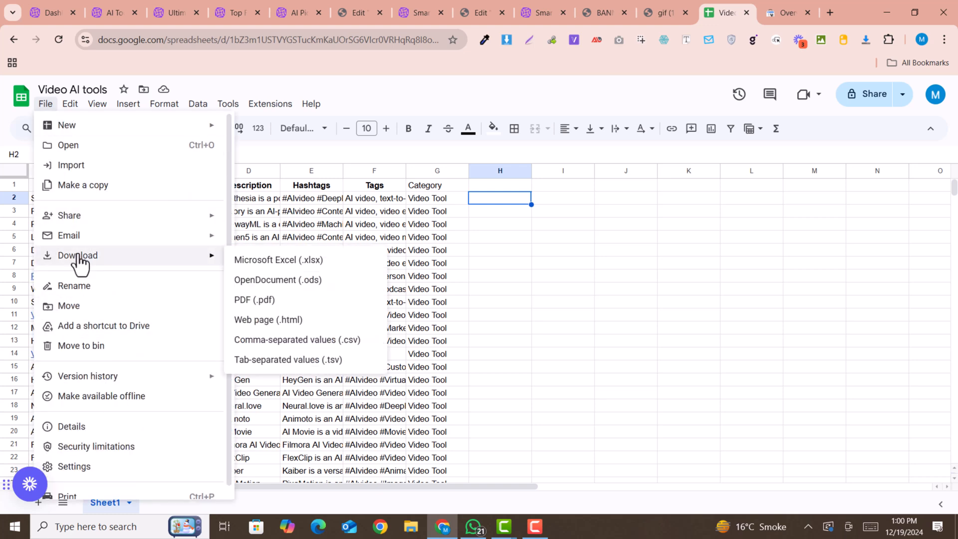
mouse_move(298, 339)
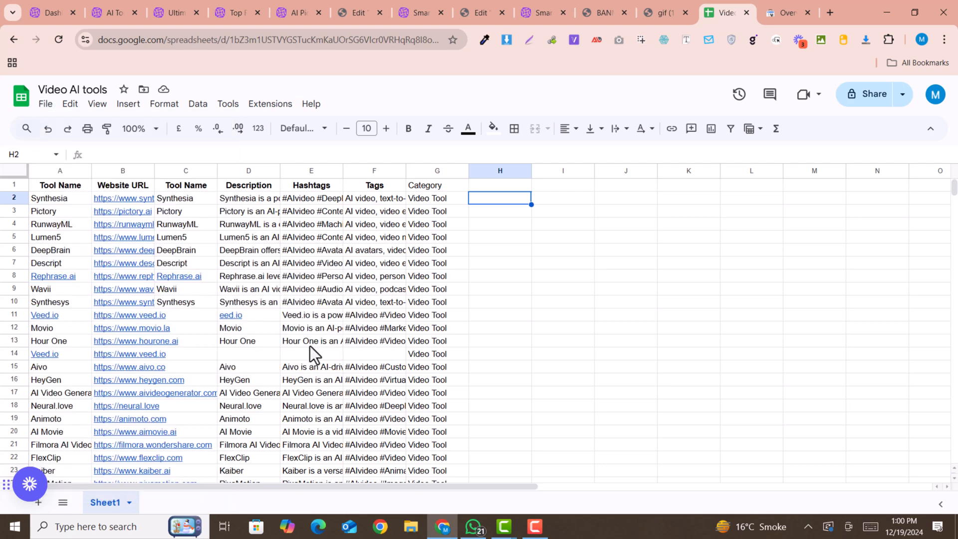
left_click(897, 40)
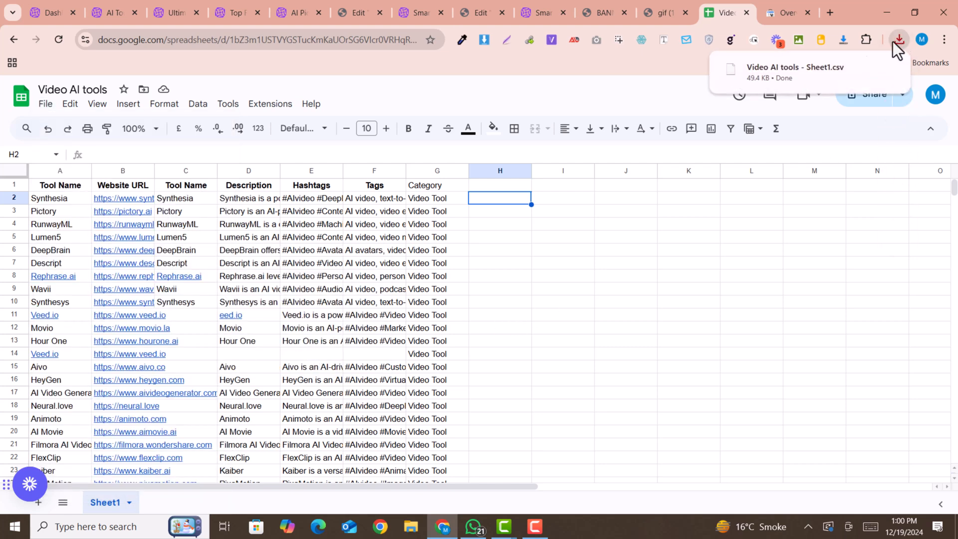
Step: Upload Video-AI-tools-Sheet1.csv from the desktop into the importer as a fresh import
left_click(175, 12)
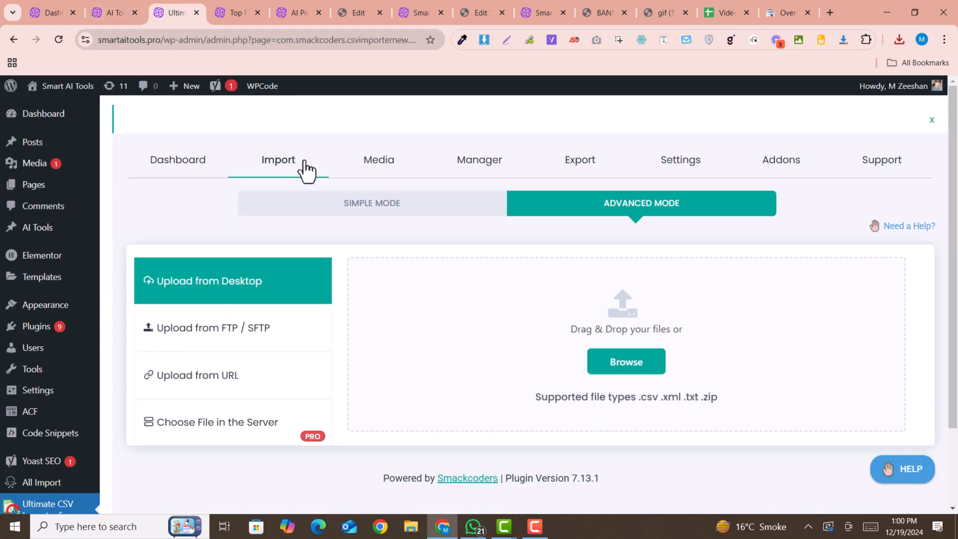
mouse_move(100, 326)
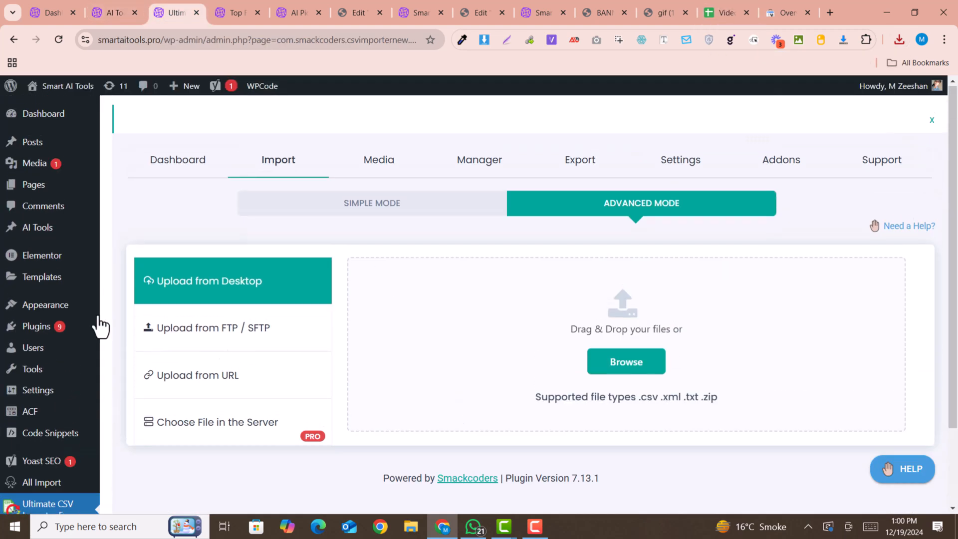
scroll("down", 3)
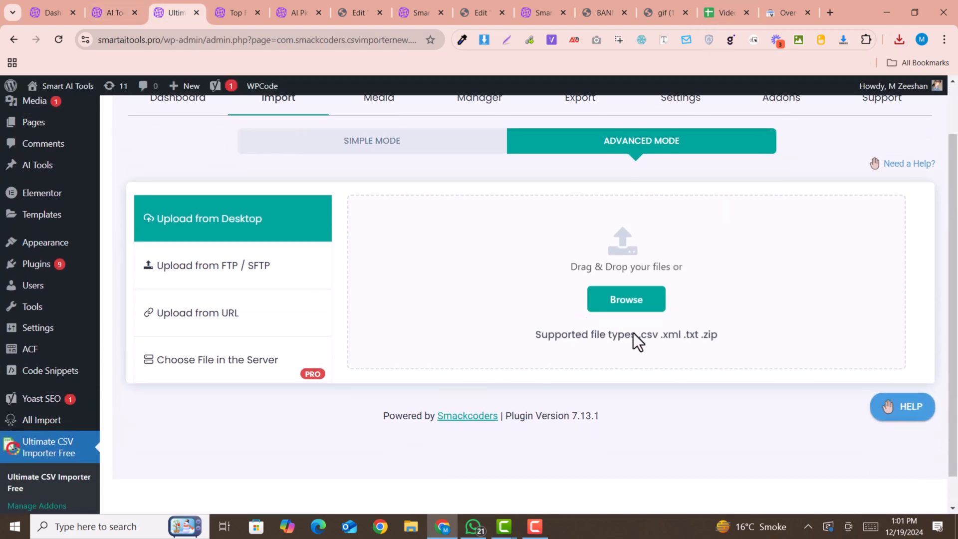
left_click(898, 40)
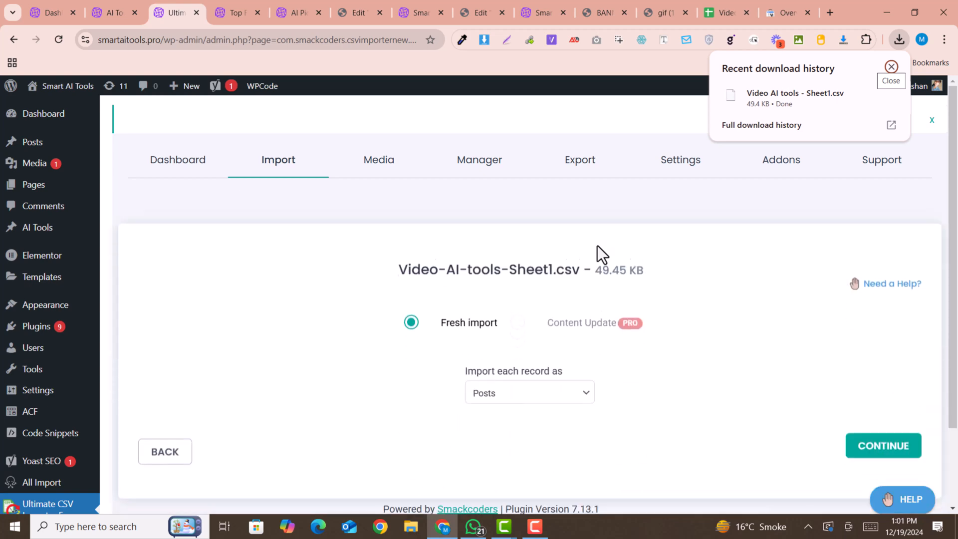
Step: Set each imported record to be created as the ai-tool post type
scroll("down", 3)
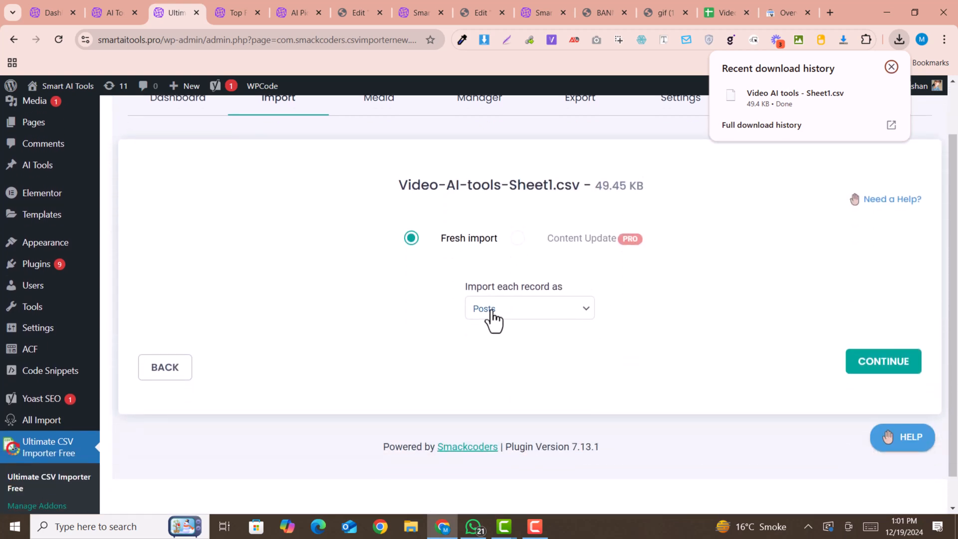
left_click(529, 308)
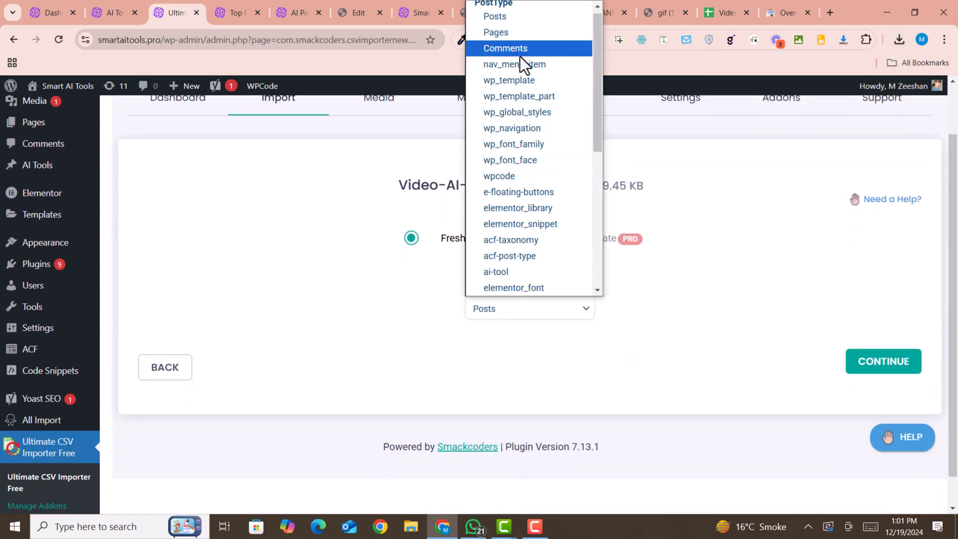
mouse_move(518, 159)
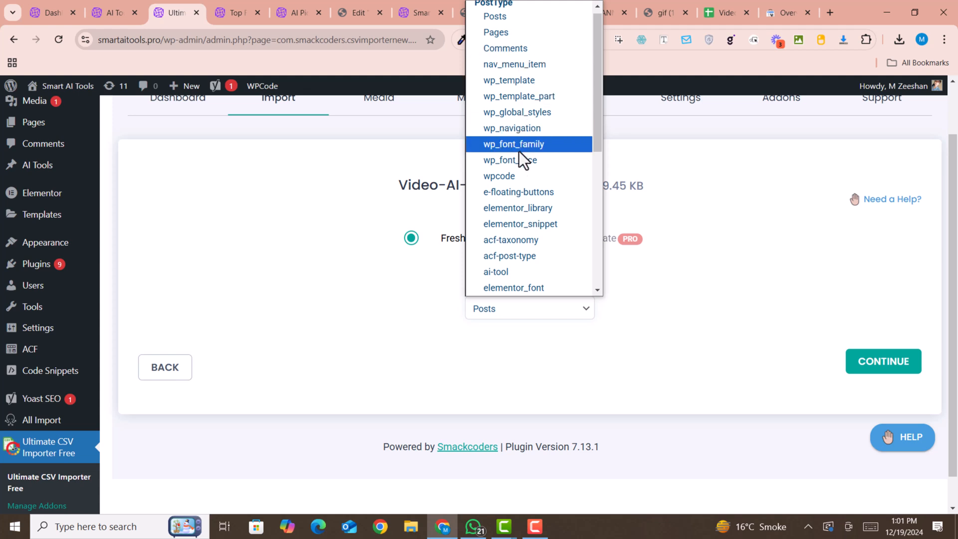
left_click(496, 271)
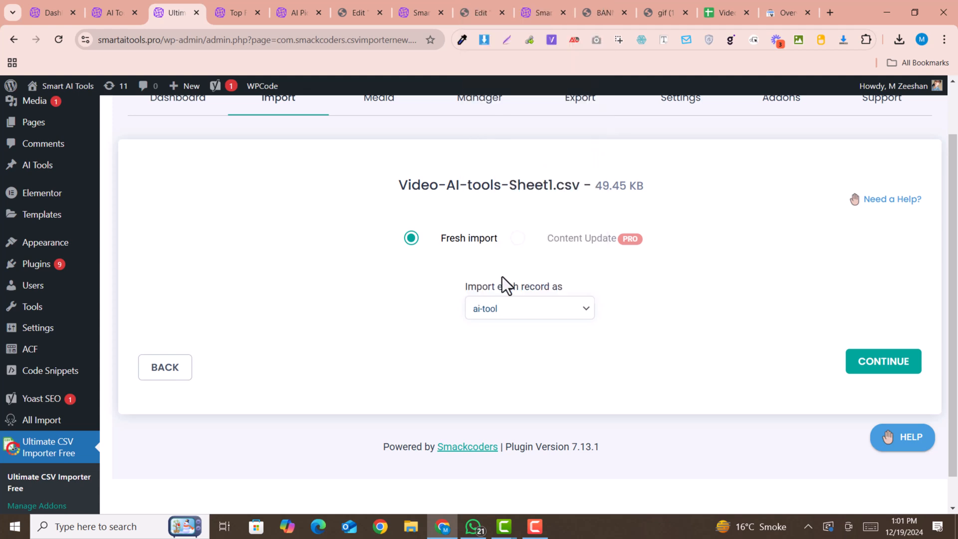
mouse_move(552, 331)
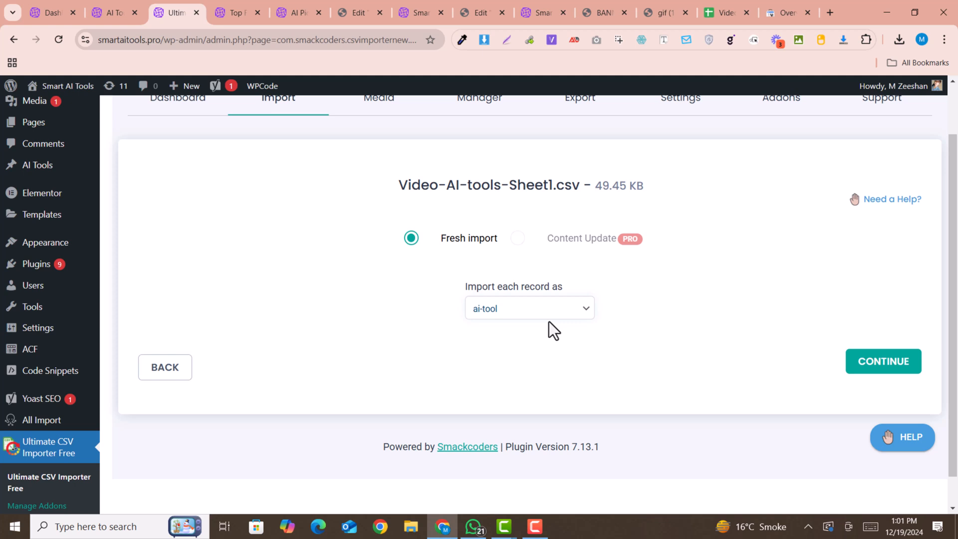
mouse_move(544, 323)
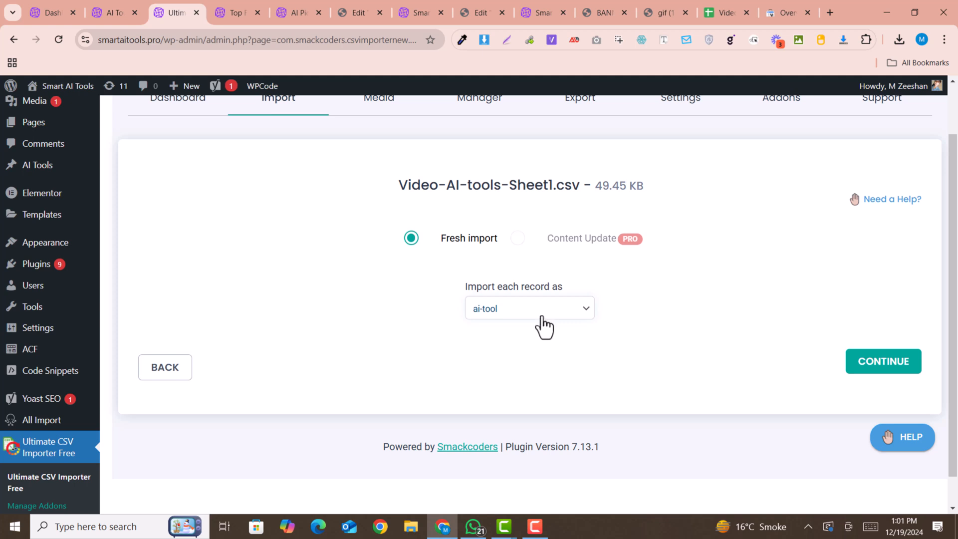
left_click(883, 361)
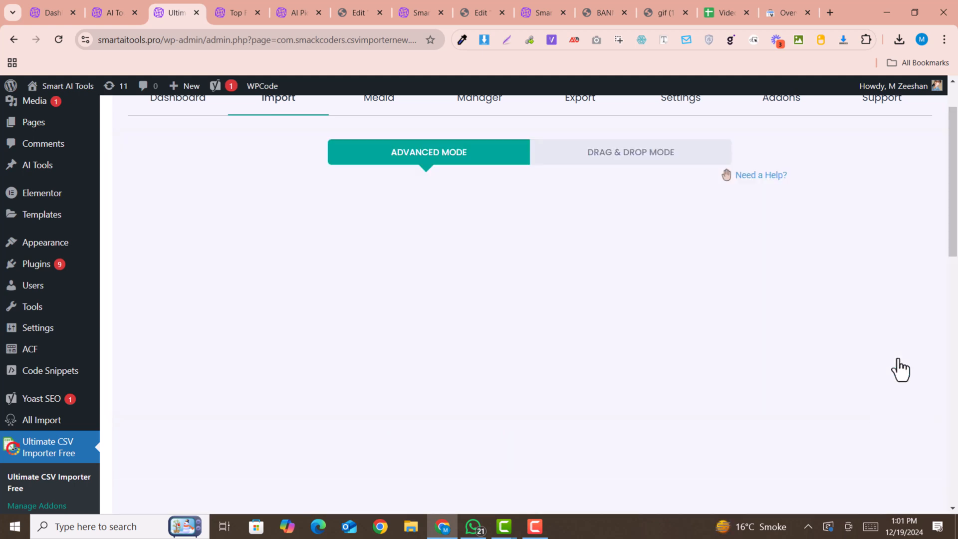
scroll("down", 3)
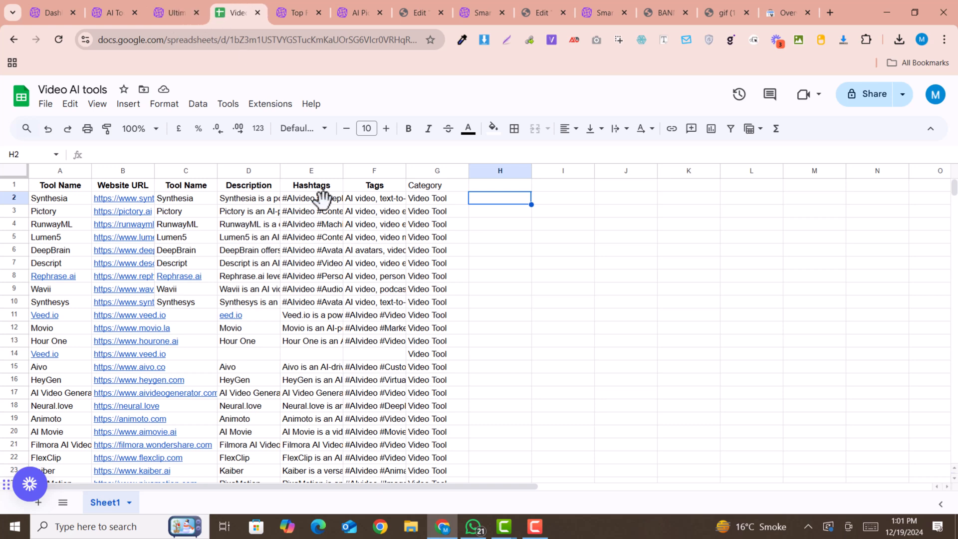
left_click(59, 198)
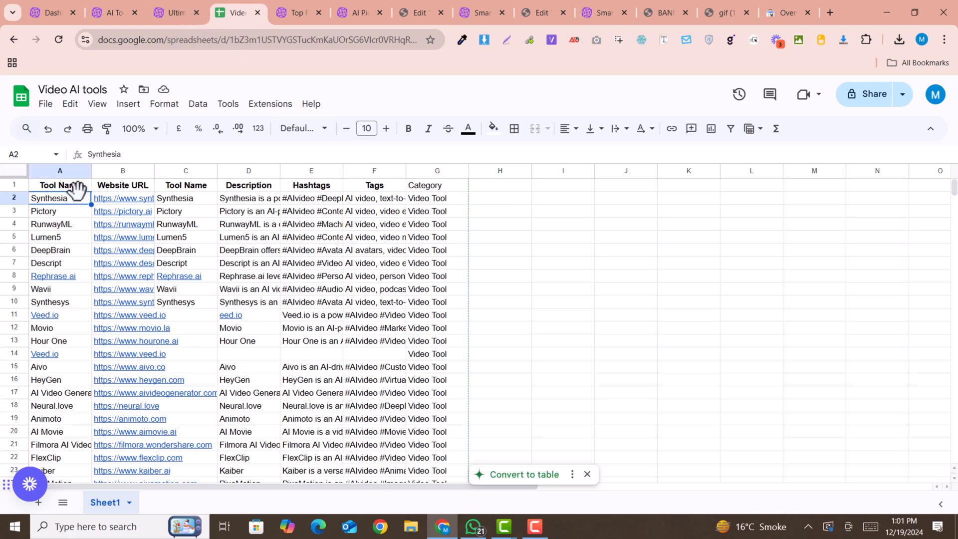
mouse_move(239, 205)
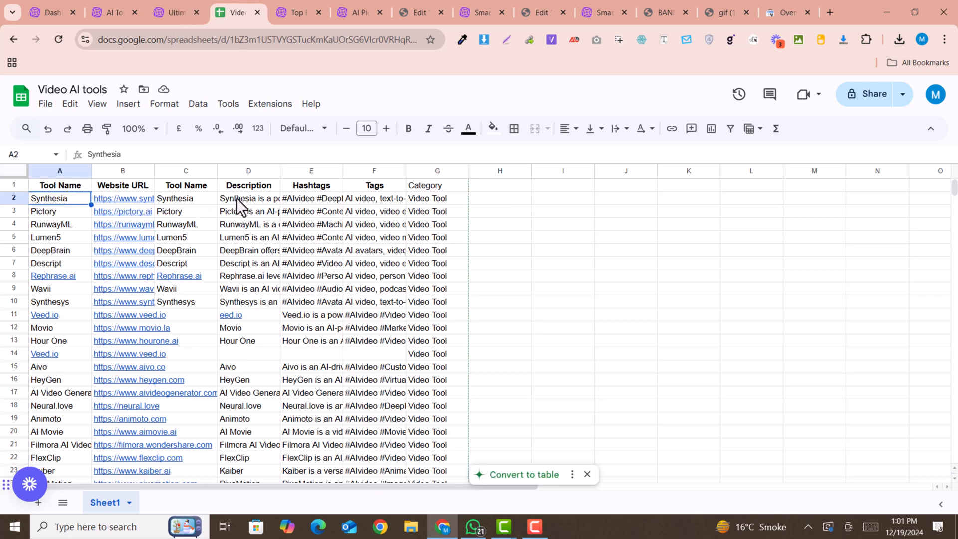
left_click(249, 197)
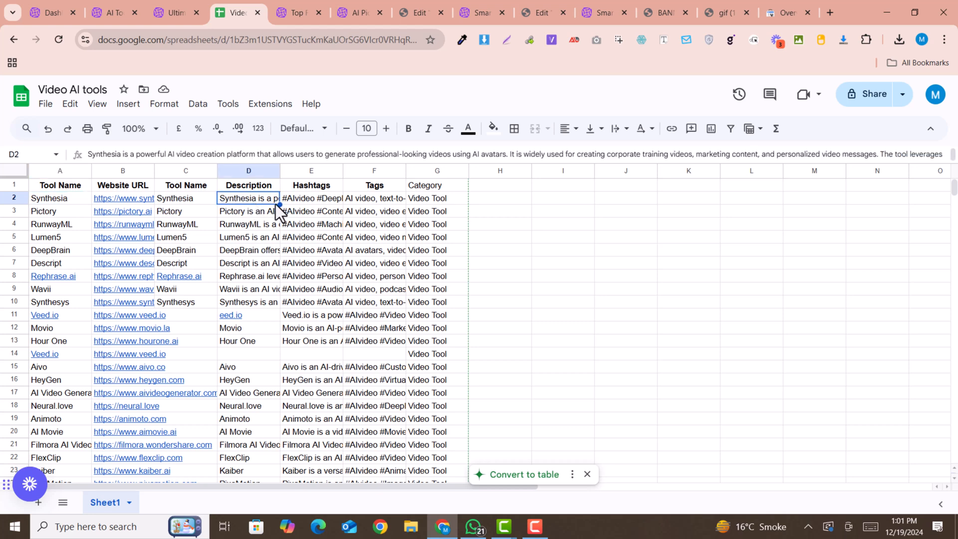
left_click(373, 198)
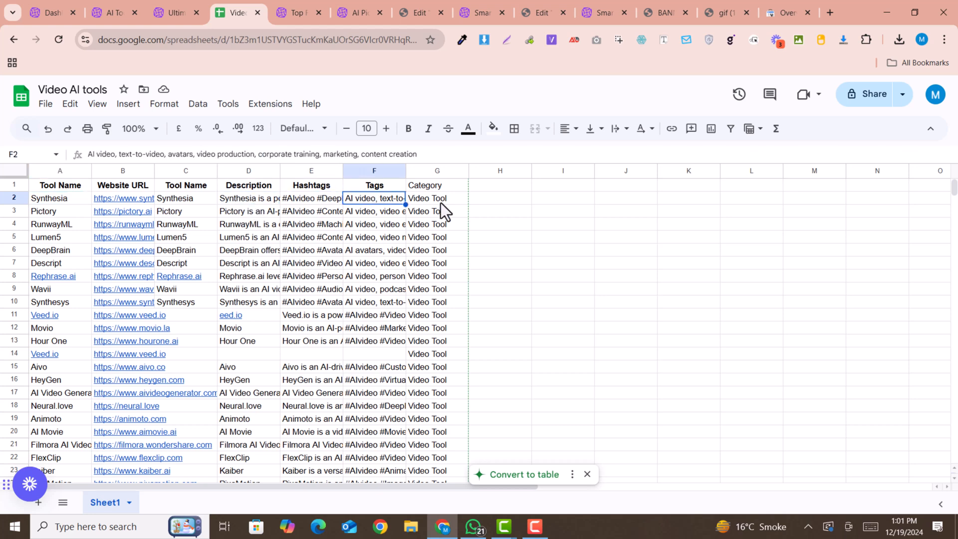
Step: Map the Title core field to the Tool Name column, checking against the spreadsheet
left_click(176, 12)
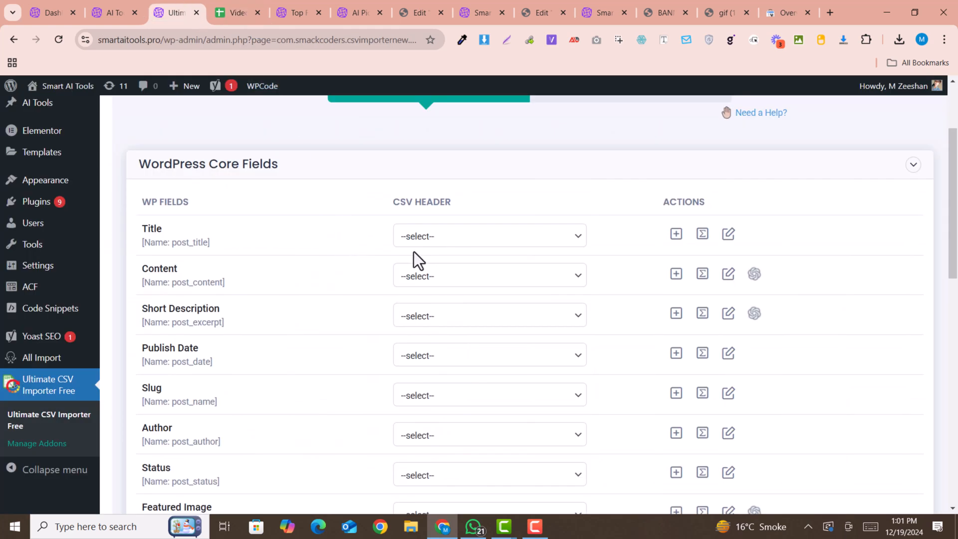
left_click(489, 235)
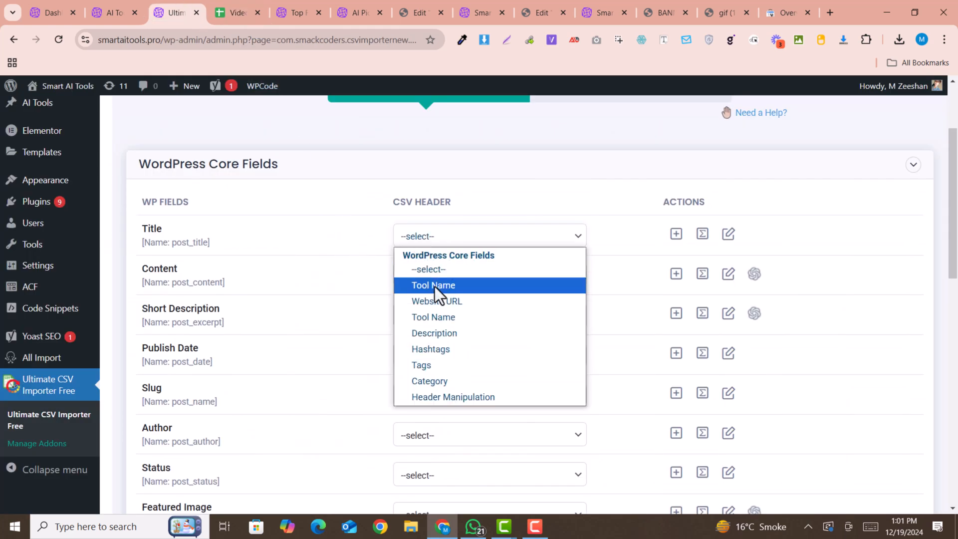
left_click(433, 285)
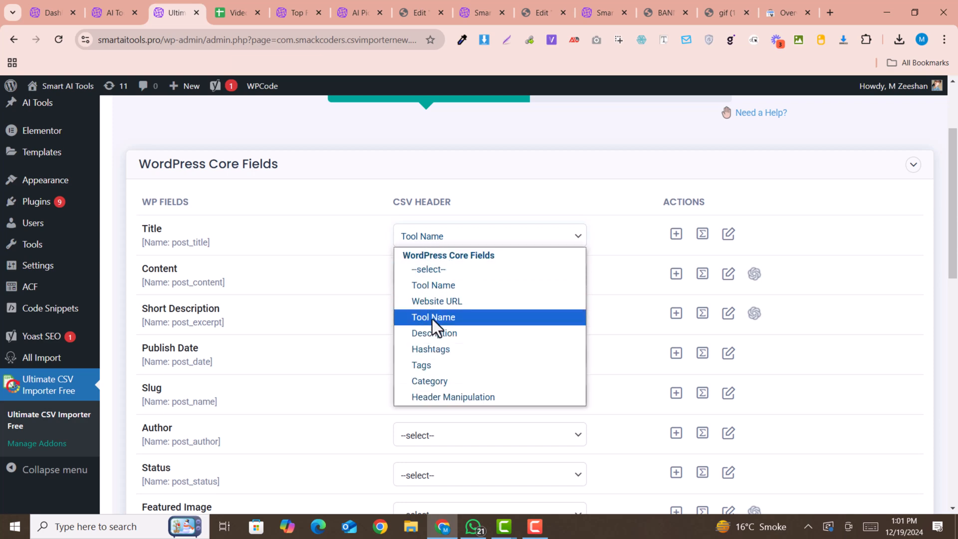
left_click(433, 316)
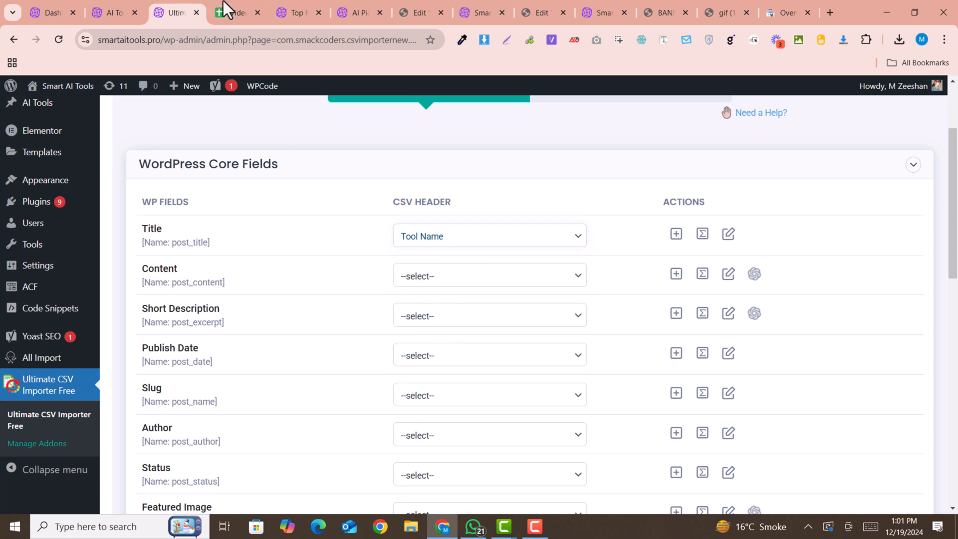
left_click(237, 12)
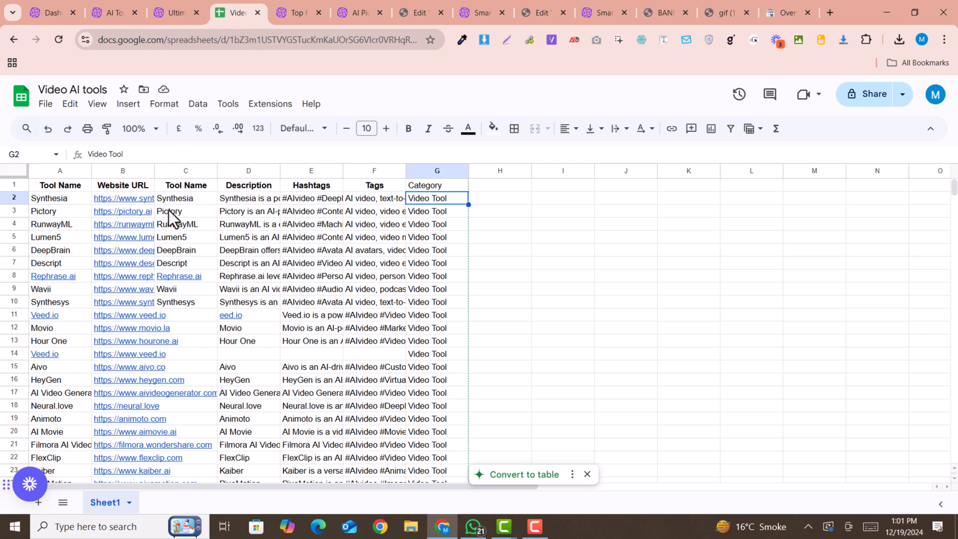
left_click(175, 12)
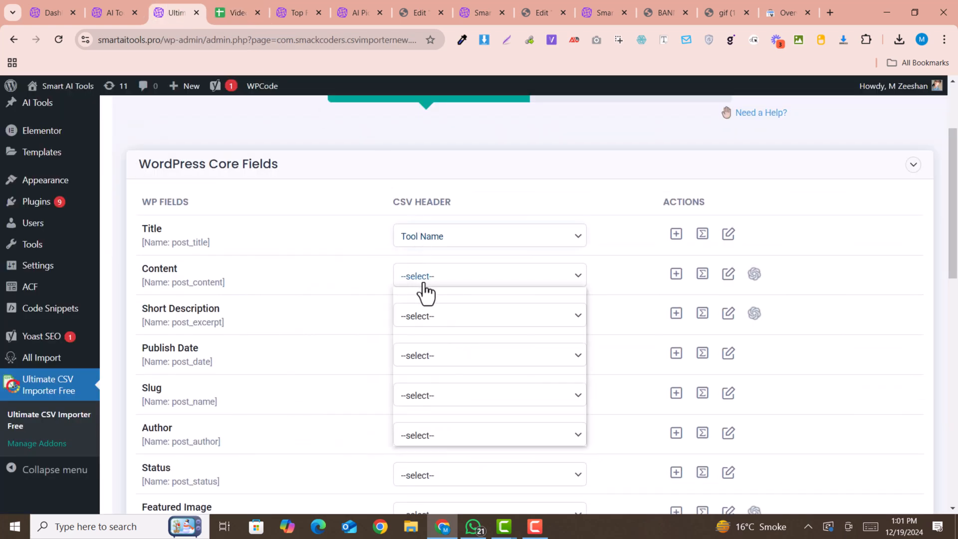
Step: Map both Content and Short Description to the Description column and reach the ACF fields
left_click(488, 276)
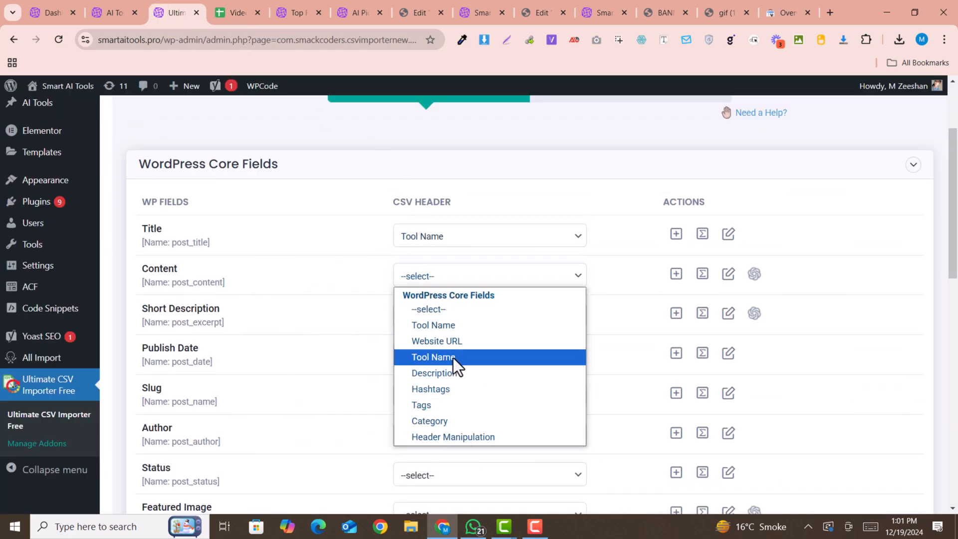
left_click(436, 372)
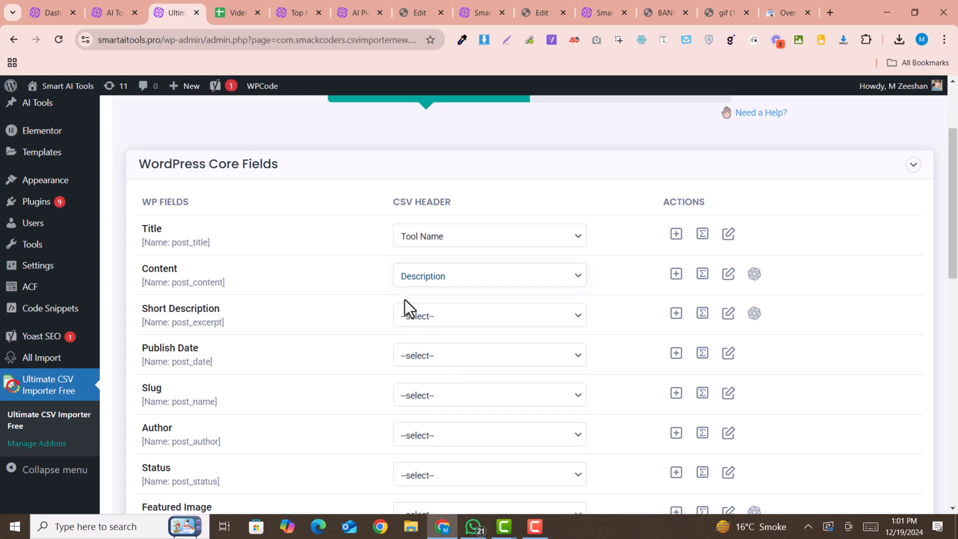
left_click(489, 316)
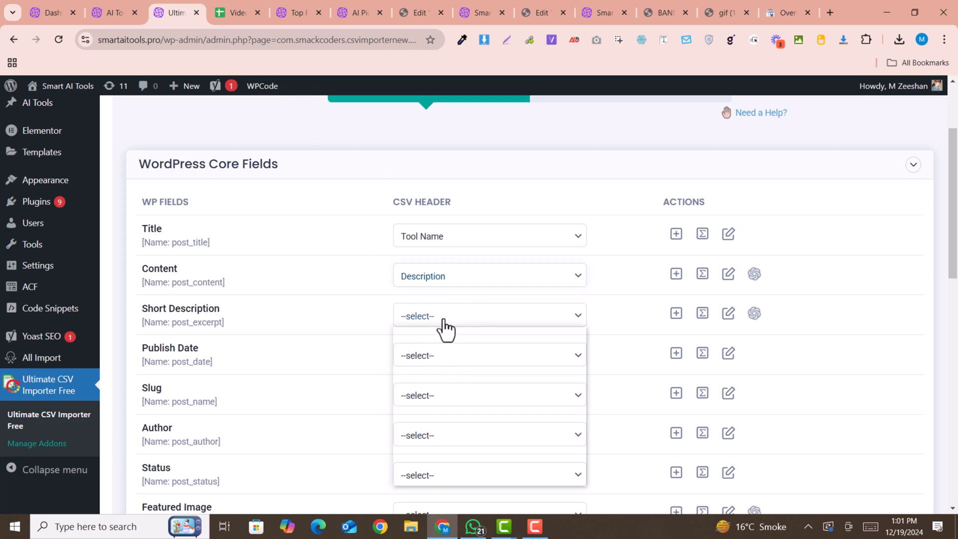
left_click(422, 317)
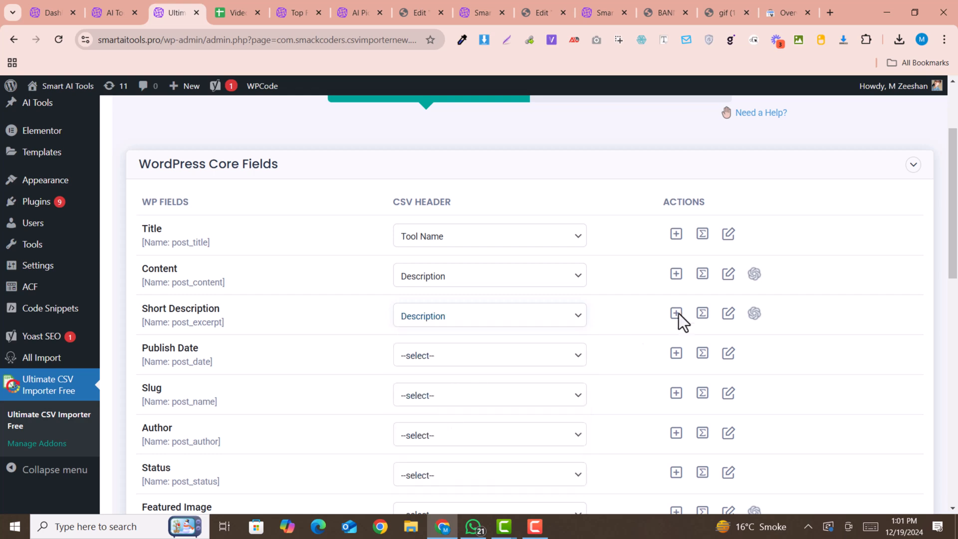
scroll("down", 3)
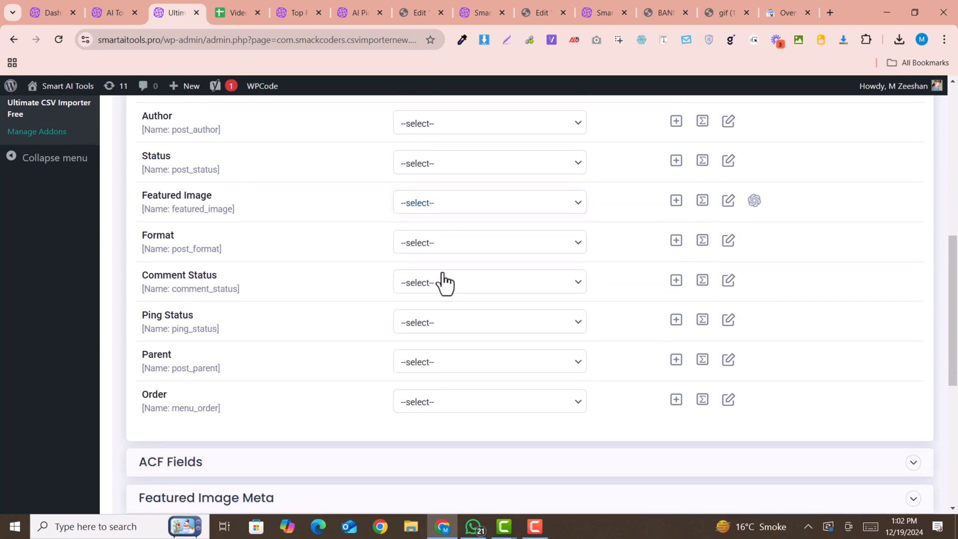
scroll("down", 3)
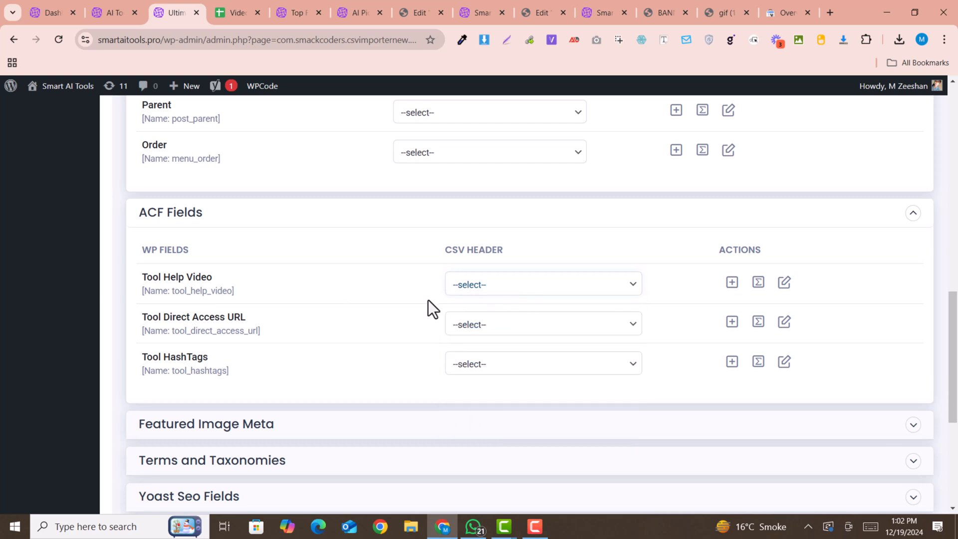
Step: Map the Tool Direct Access URL ACF field to the Website URL column
left_click(541, 323)
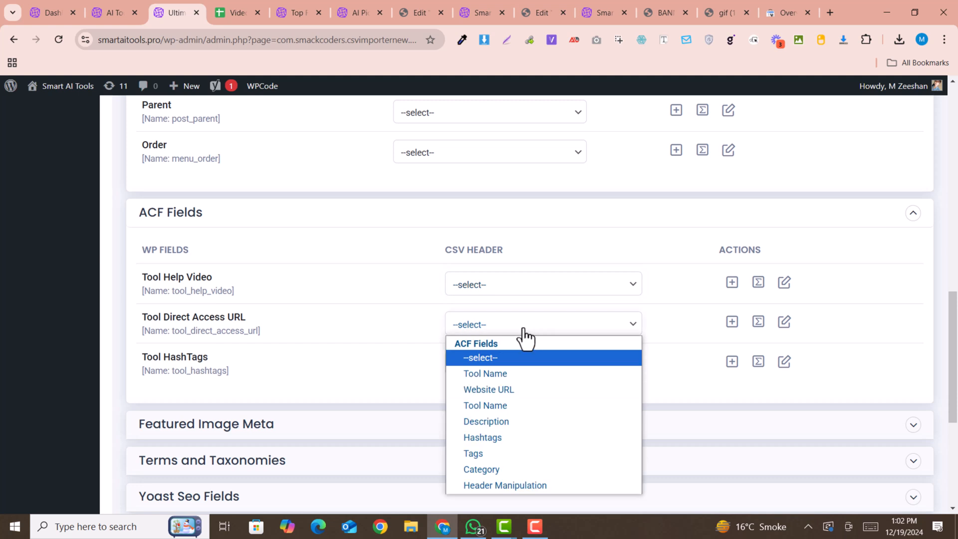
left_click(488, 390)
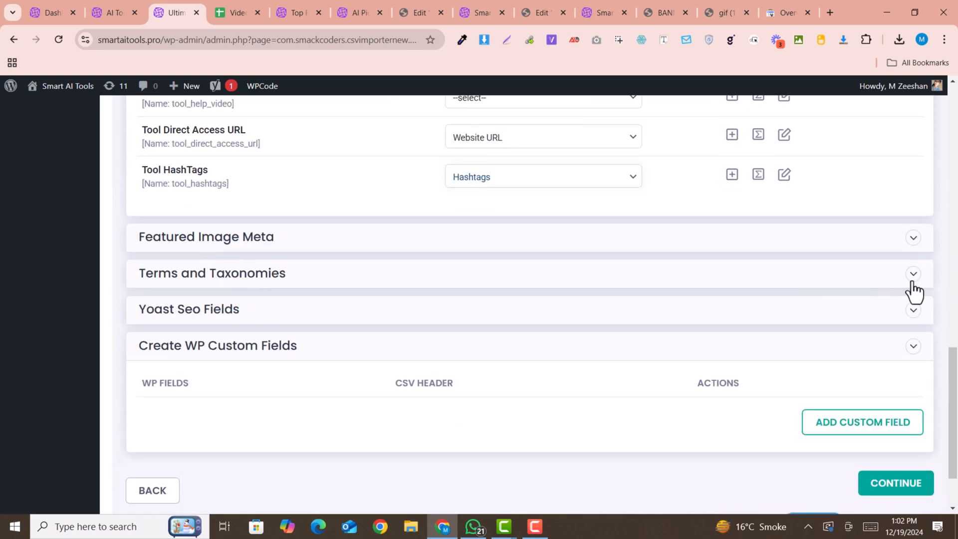
left_click(913, 273)
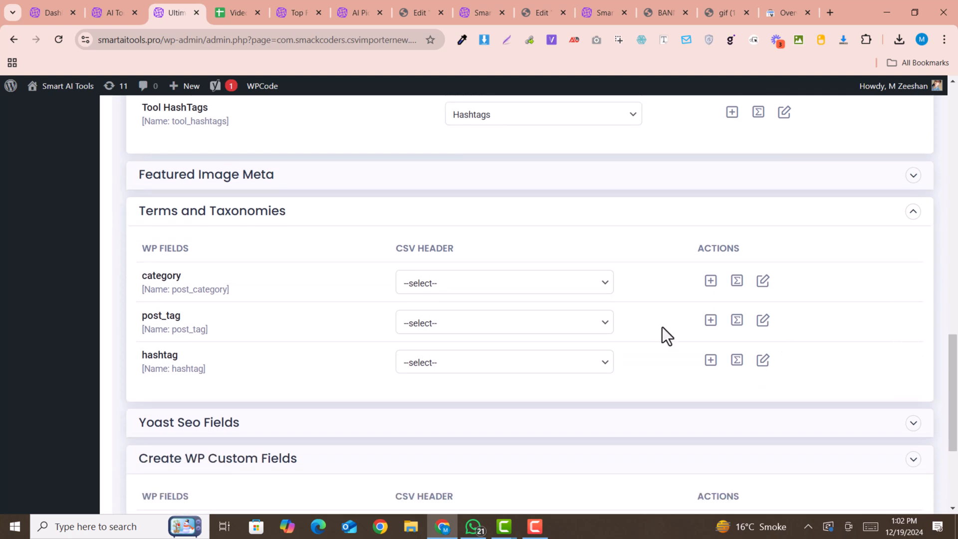
Step: Map the category, post tag and hashtag taxonomies to the Category, Tags and Hashtags columns
left_click(503, 282)
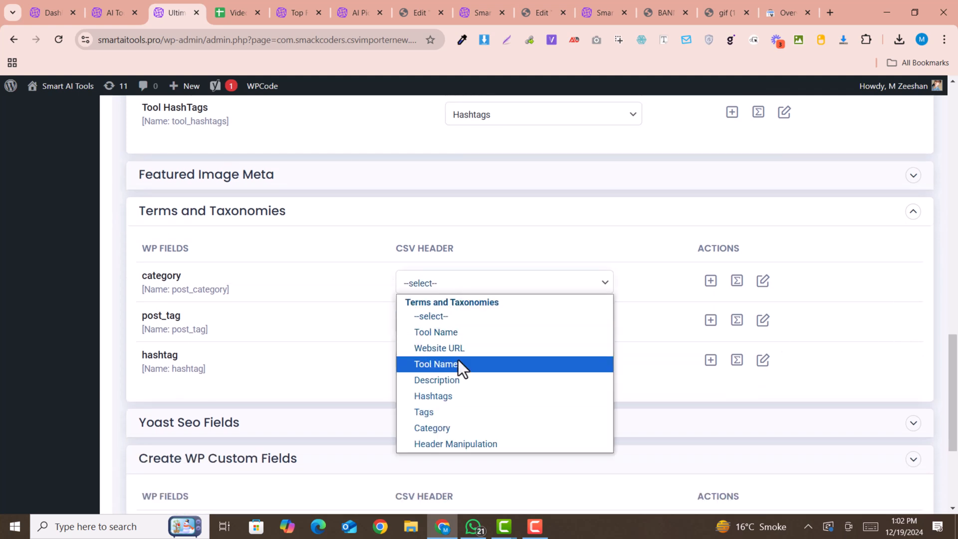
left_click(431, 428)
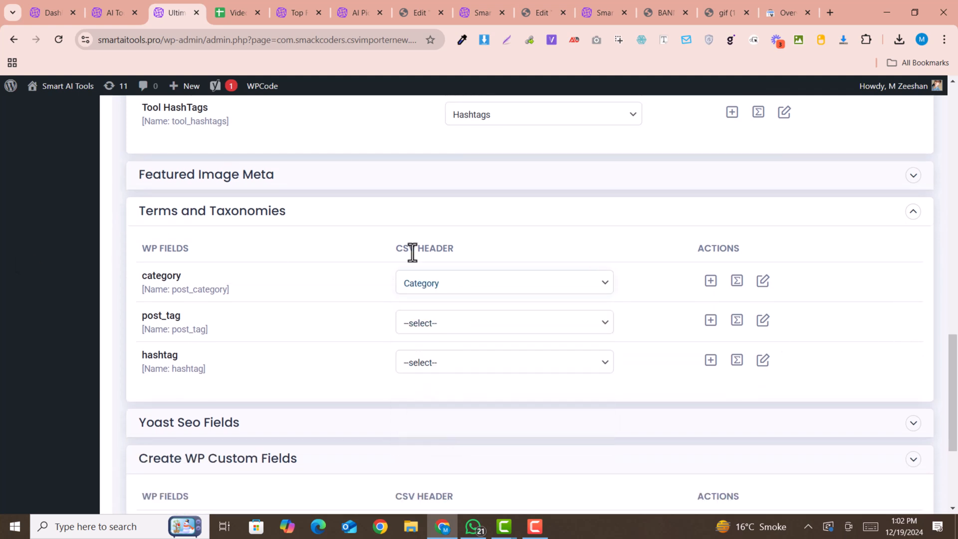
left_click(503, 322)
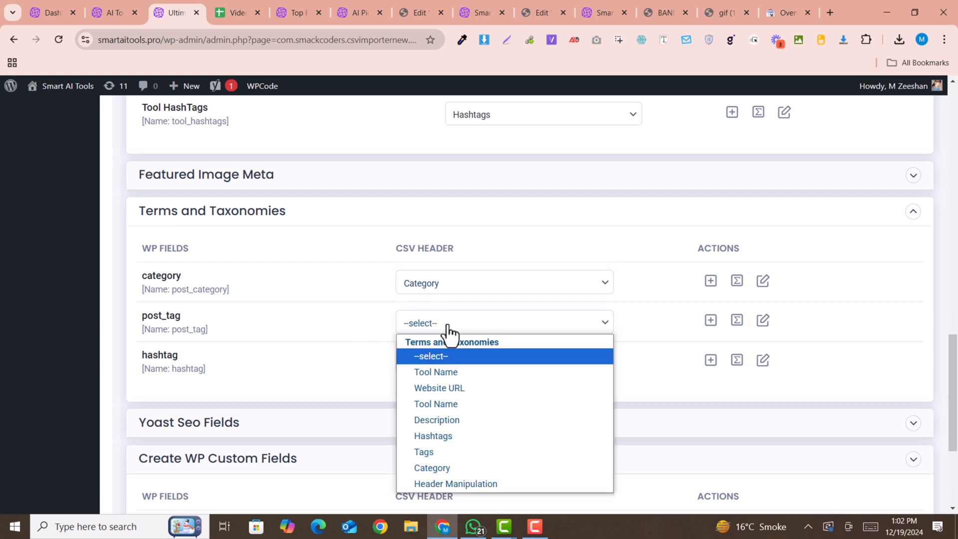
left_click(423, 451)
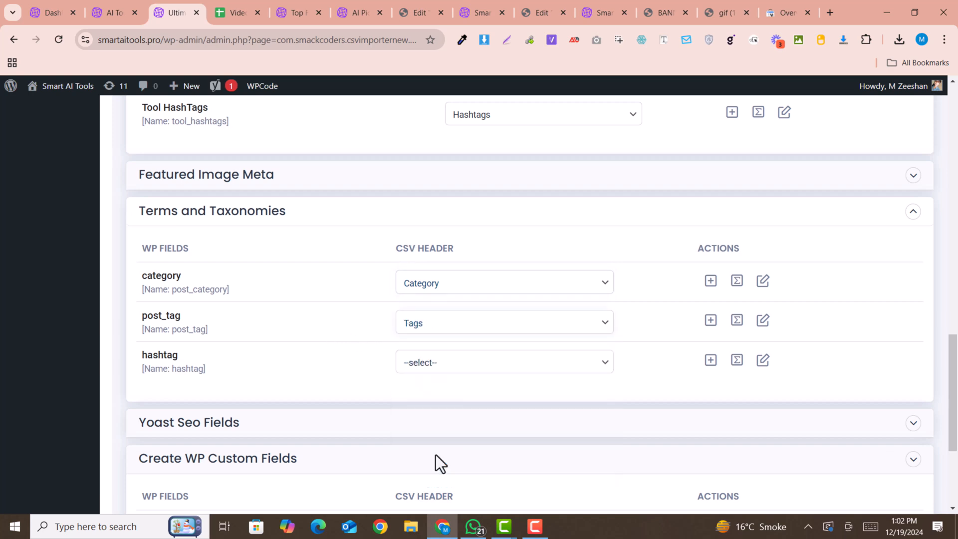
left_click(503, 361)
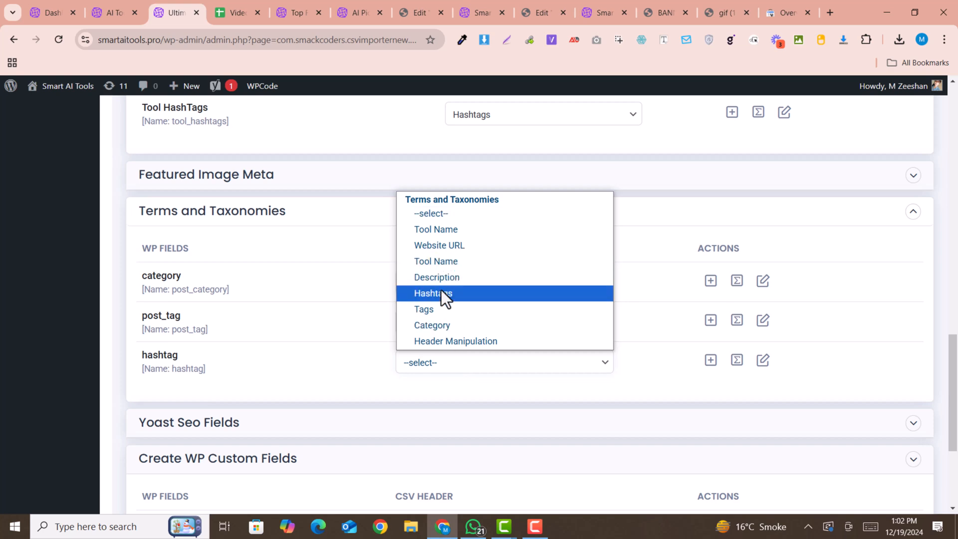
left_click(432, 294)
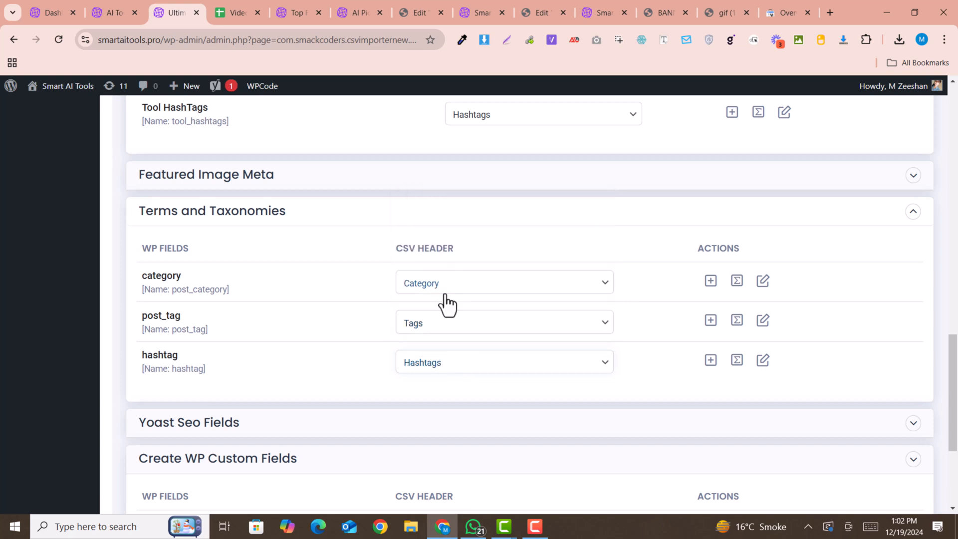
mouse_move(502, 346)
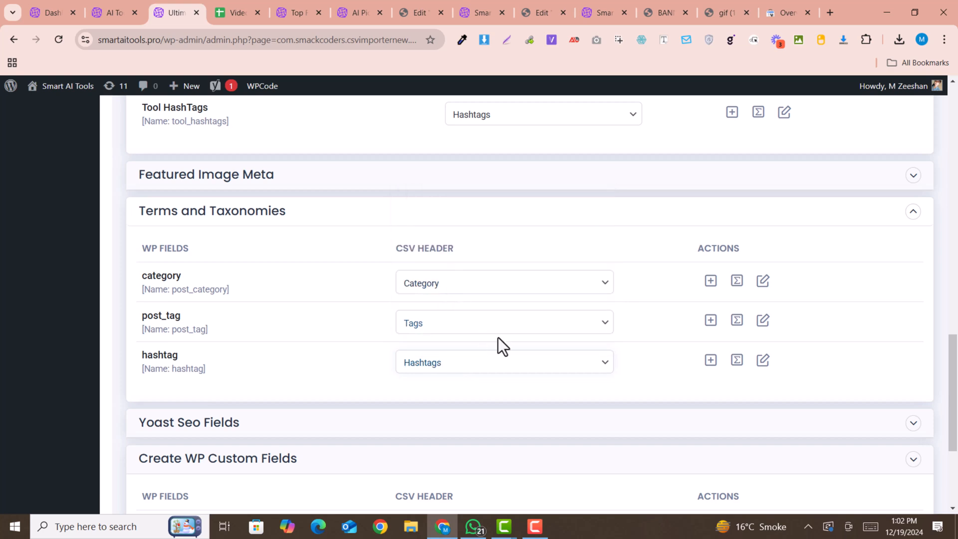
scroll("down", 3)
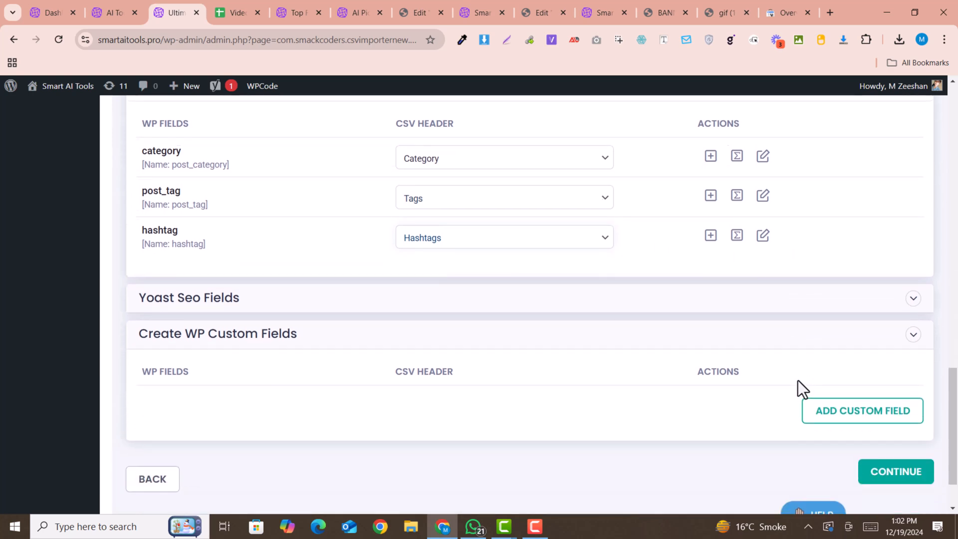
mouse_move(766, 308)
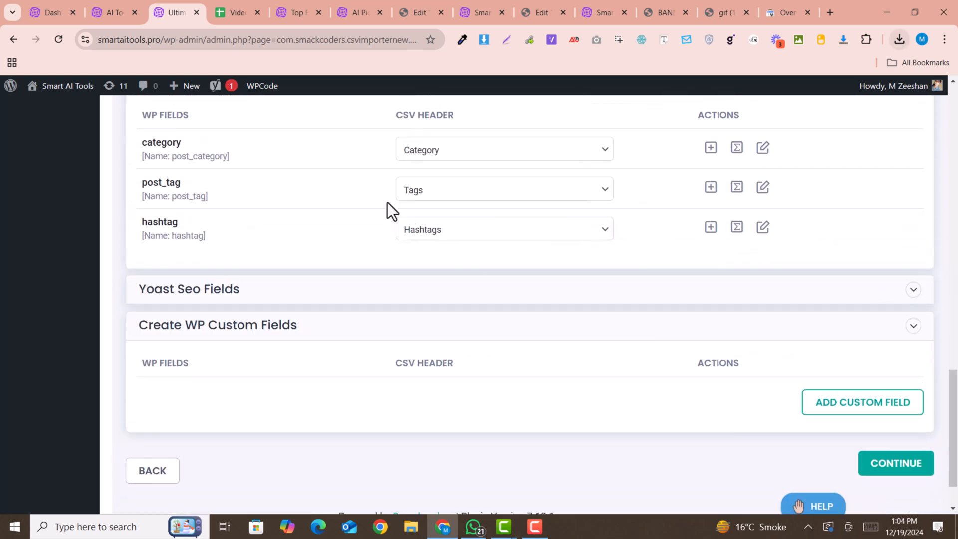
scroll("up", 3)
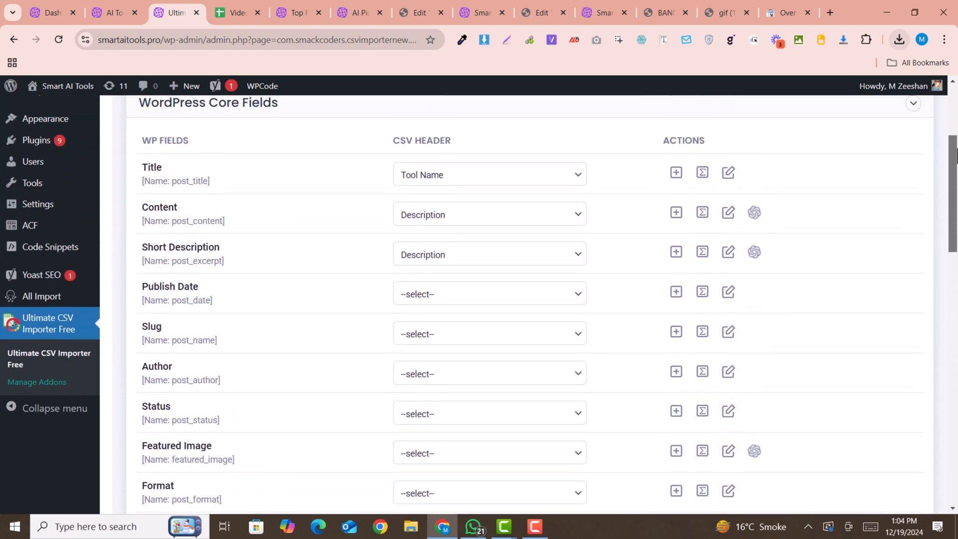
scroll("down", 3)
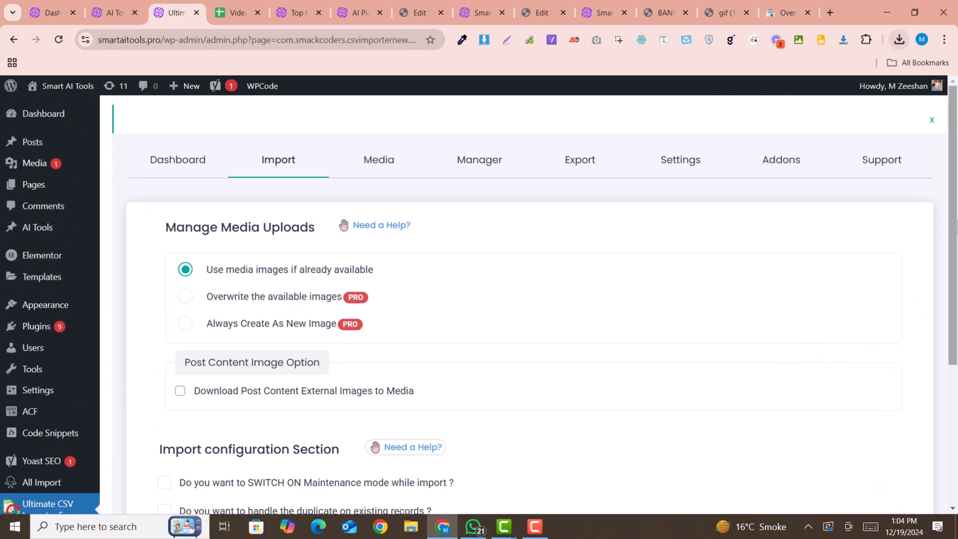
Step: Enable downloading post-content external images to Media and start the import of the CSV records
scroll("down", 3)
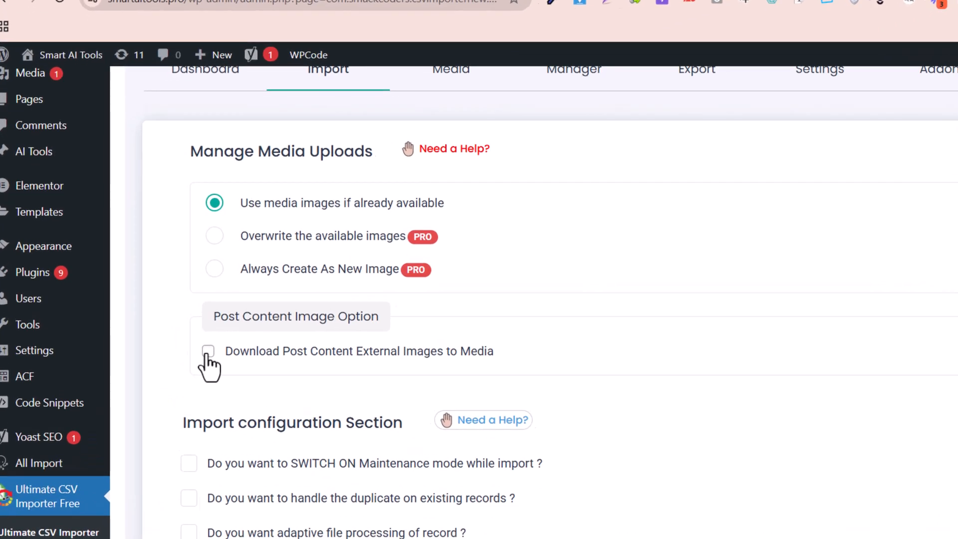
left_click(207, 351)
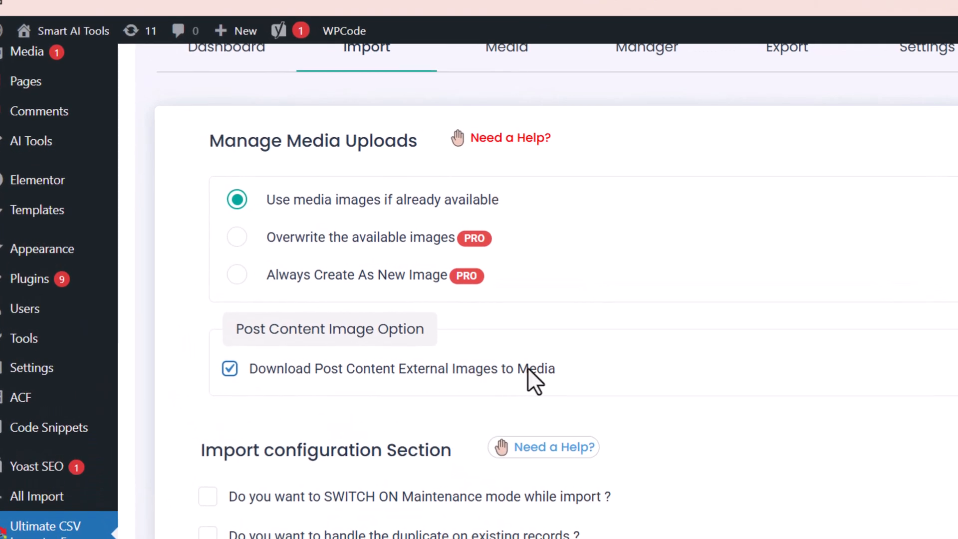
mouse_move(568, 352)
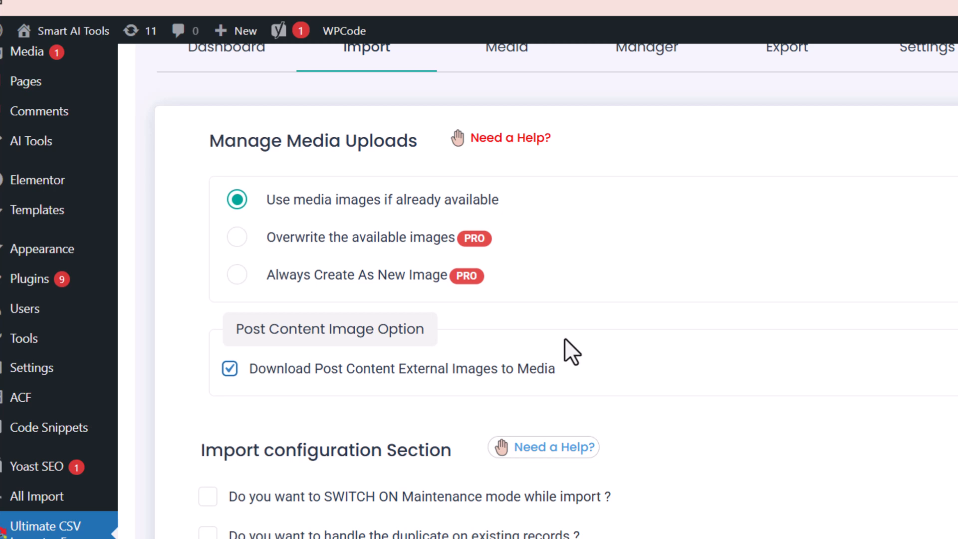
mouse_move(598, 274)
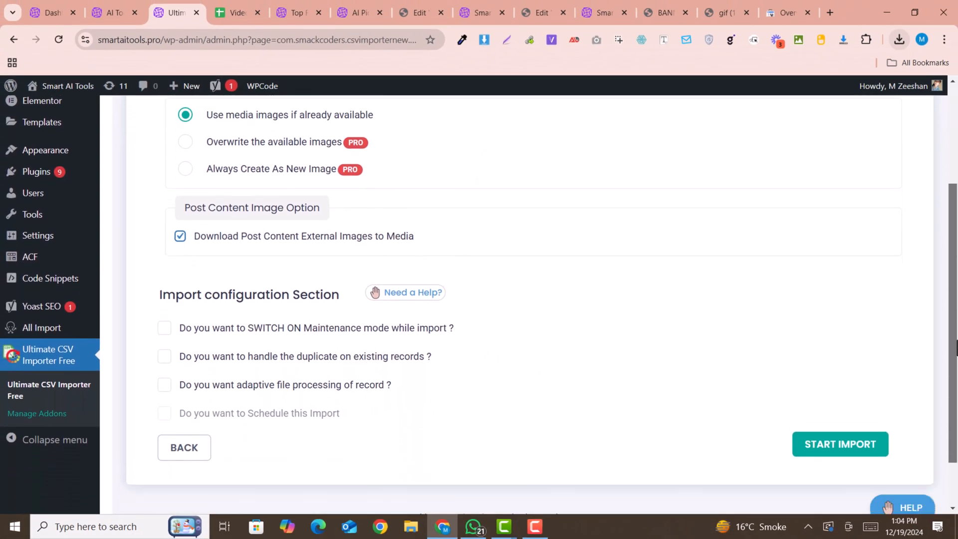
left_click(839, 443)
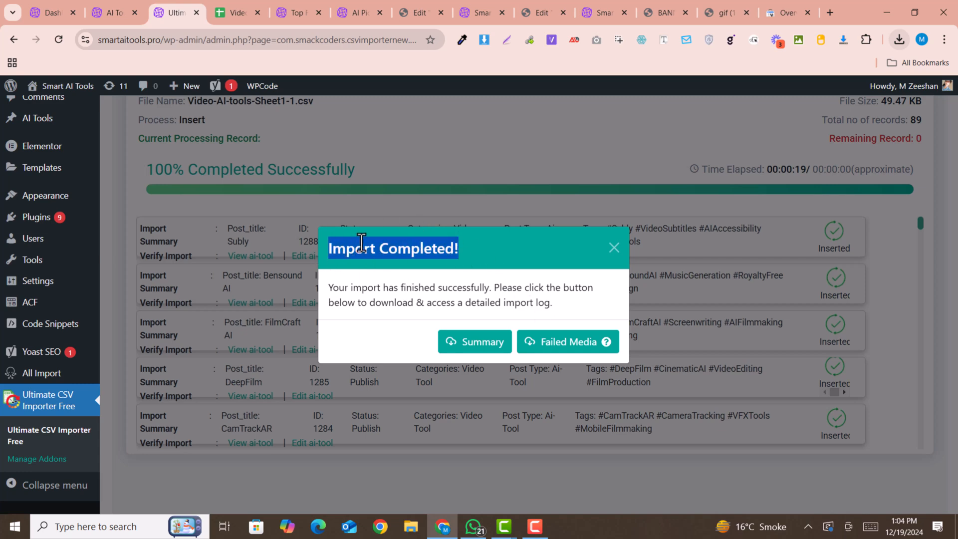
mouse_move(568, 347)
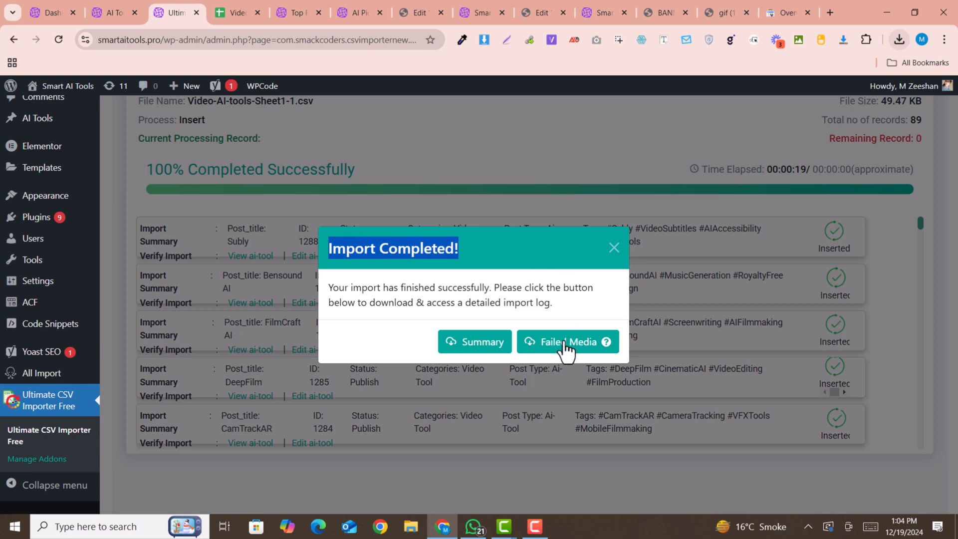
Step: Check Failed Media after the 89-record import and dismiss the 'Failed Log Doesn't Exists' notice
left_click(567, 342)
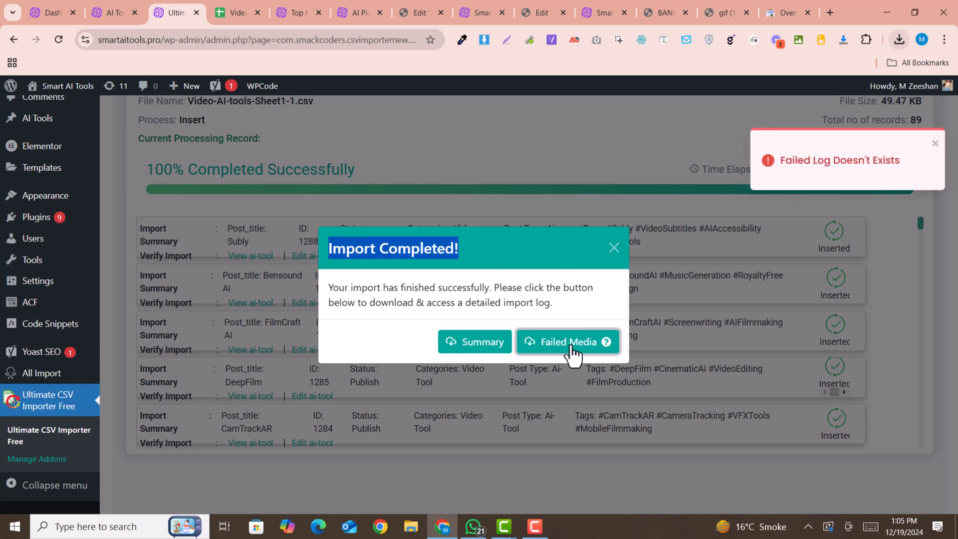
mouse_move(937, 147)
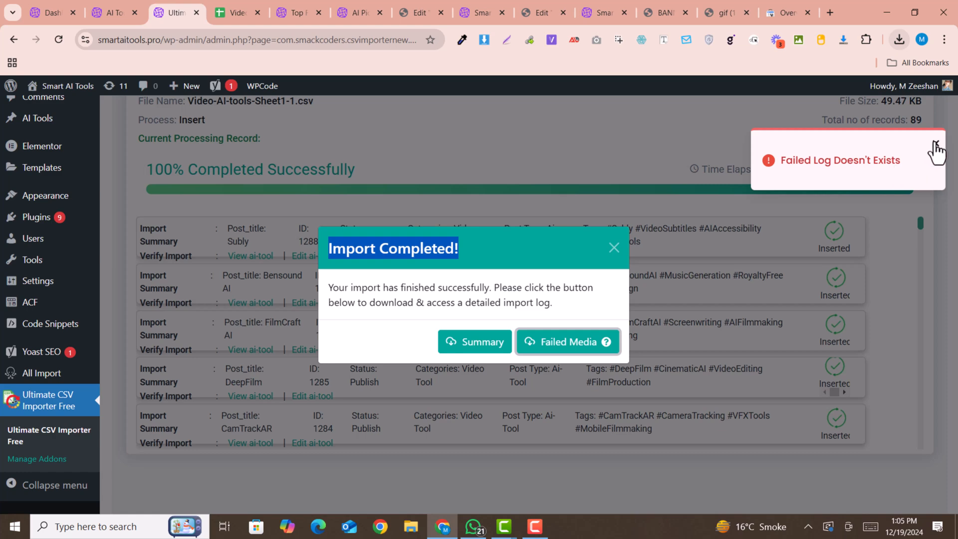
left_click(614, 248)
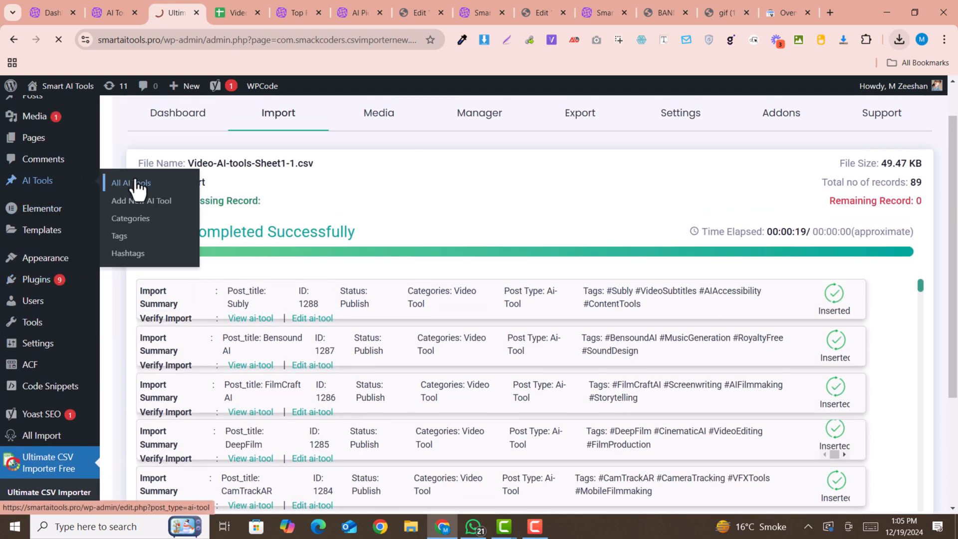
Step: Filter the All AI Tools list to the Video Tool category, showing the 89 imported items
left_click(131, 182)
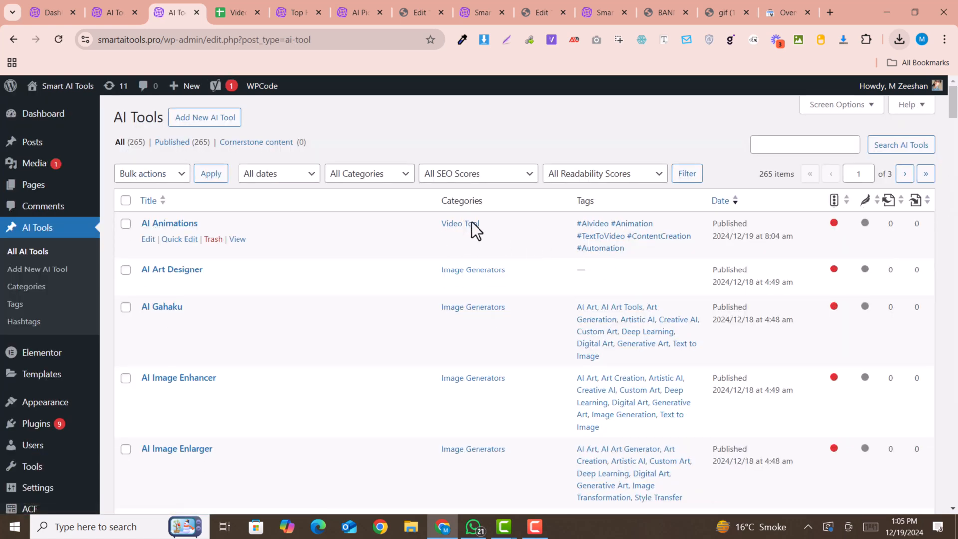
left_click(366, 173)
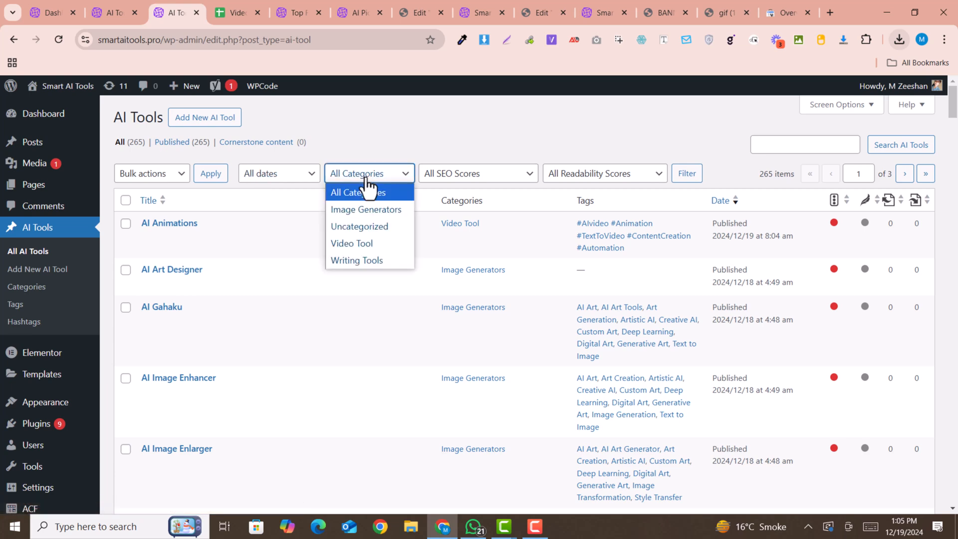
left_click(351, 244)
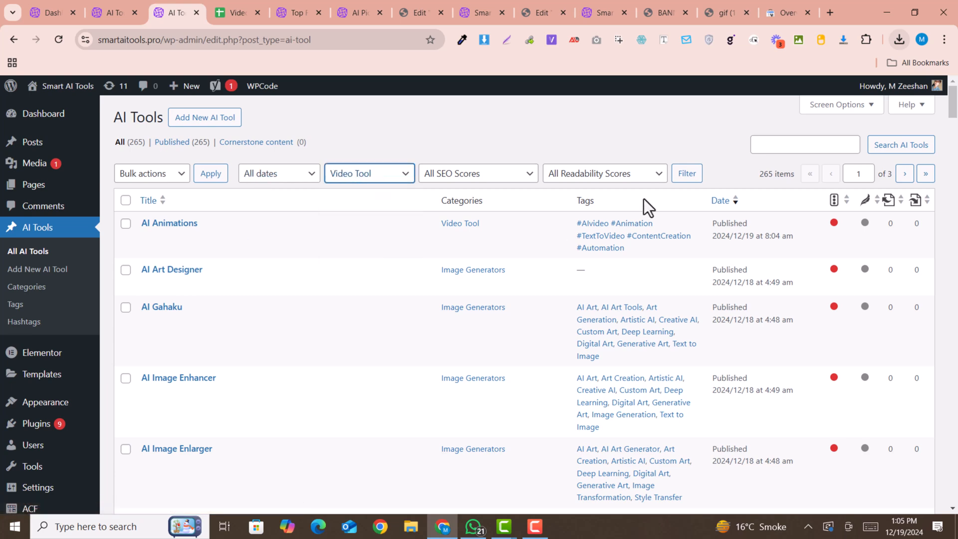
left_click(686, 172)
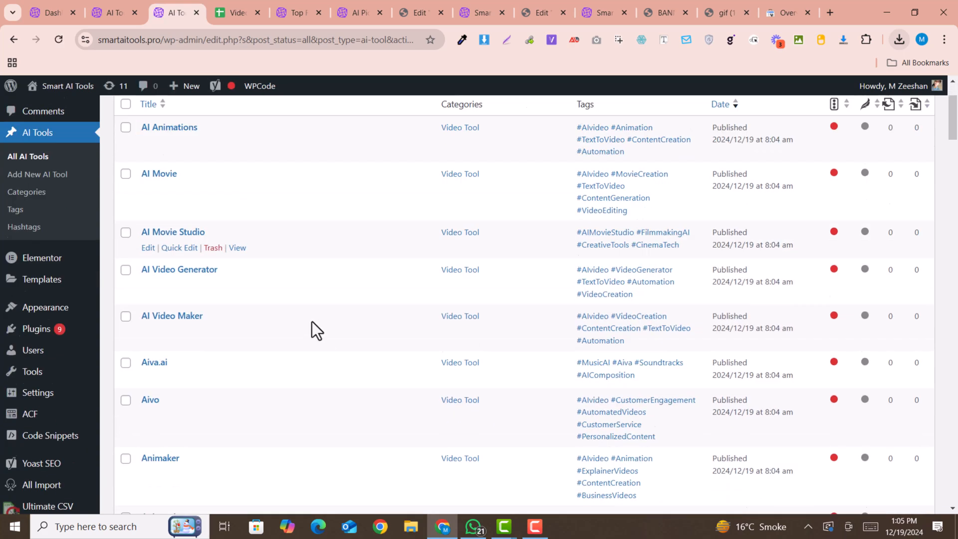
scroll("up", 3)
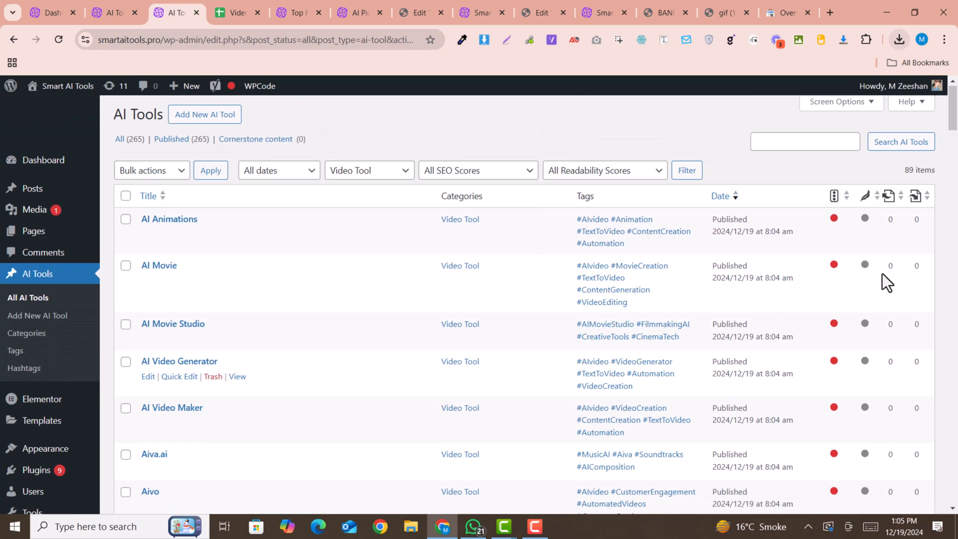
scroll("down", 3)
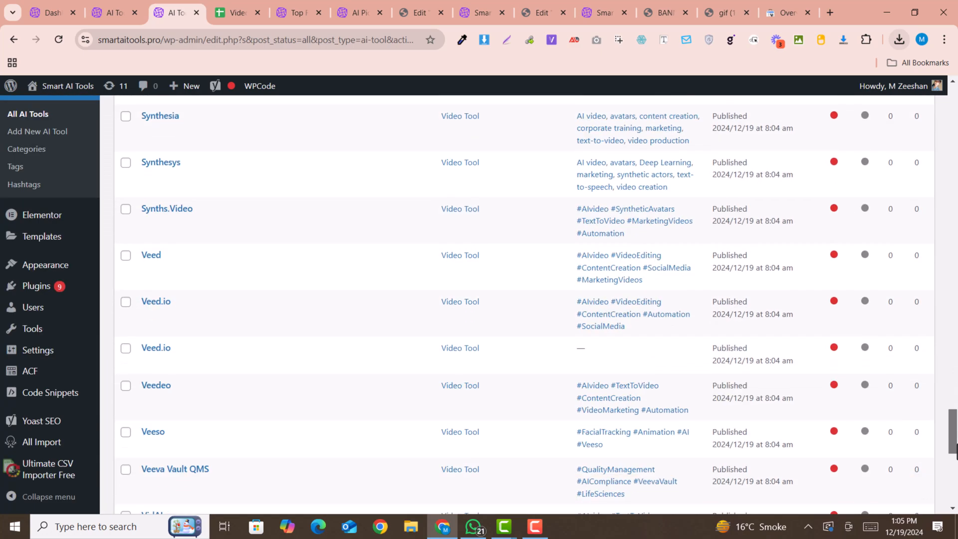
scroll("up", 3)
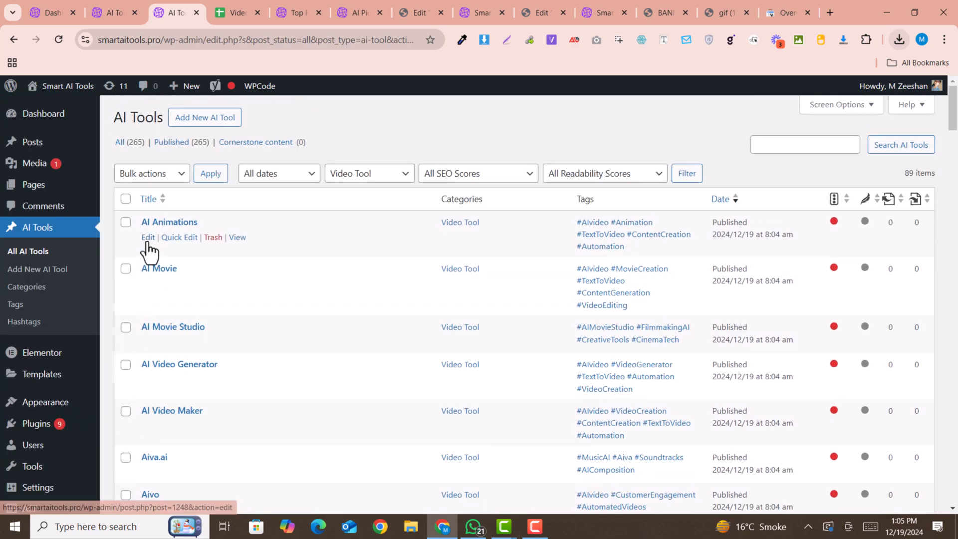
Step: Edit the AI Animations tool and review its content, Video Tool category, website URL, hashtags and tags
left_click(148, 238)
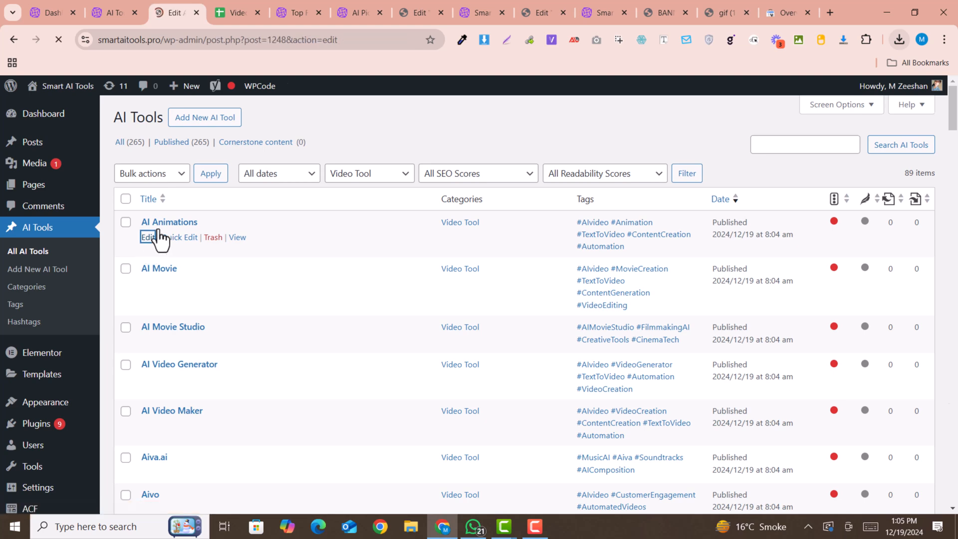
left_click(147, 237)
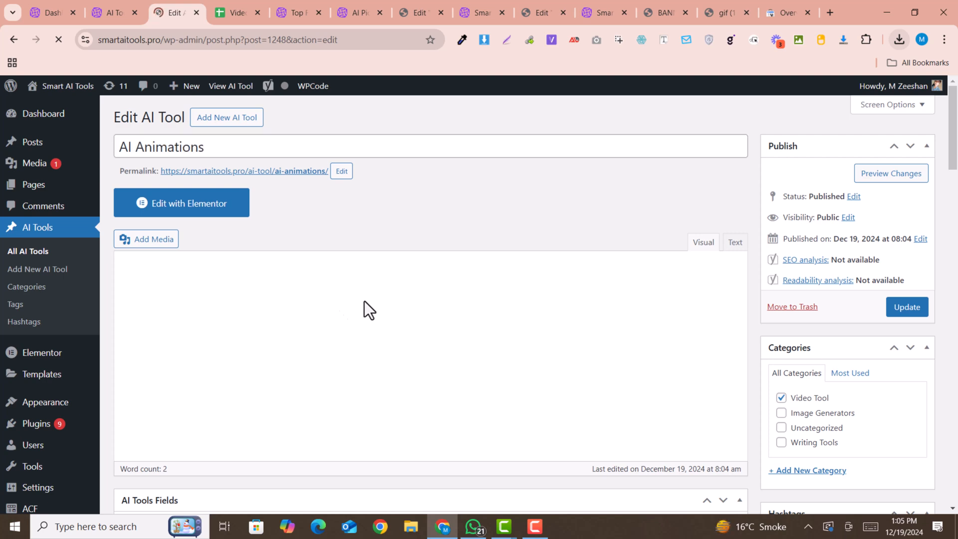
scroll("down", 3)
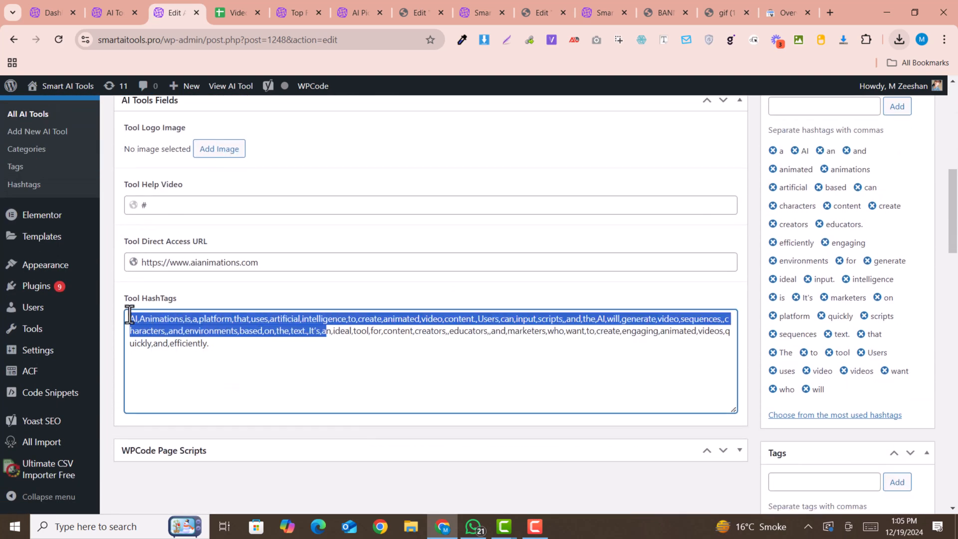
scroll("down", 3)
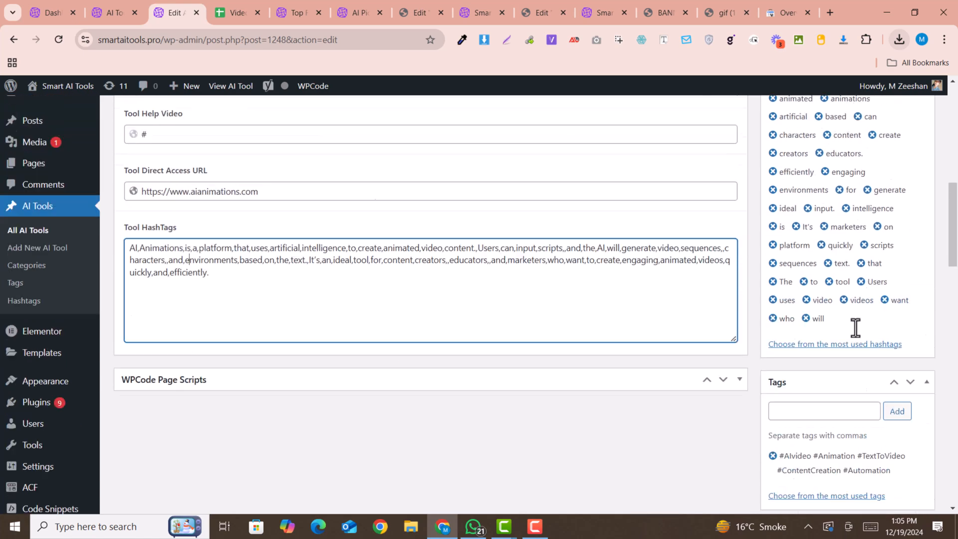
scroll("down", 3)
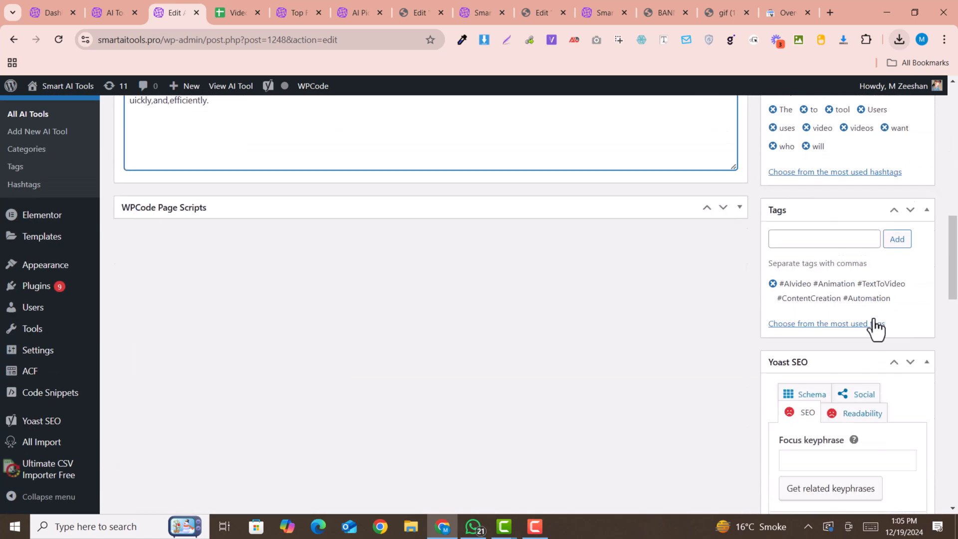
scroll("down", 3)
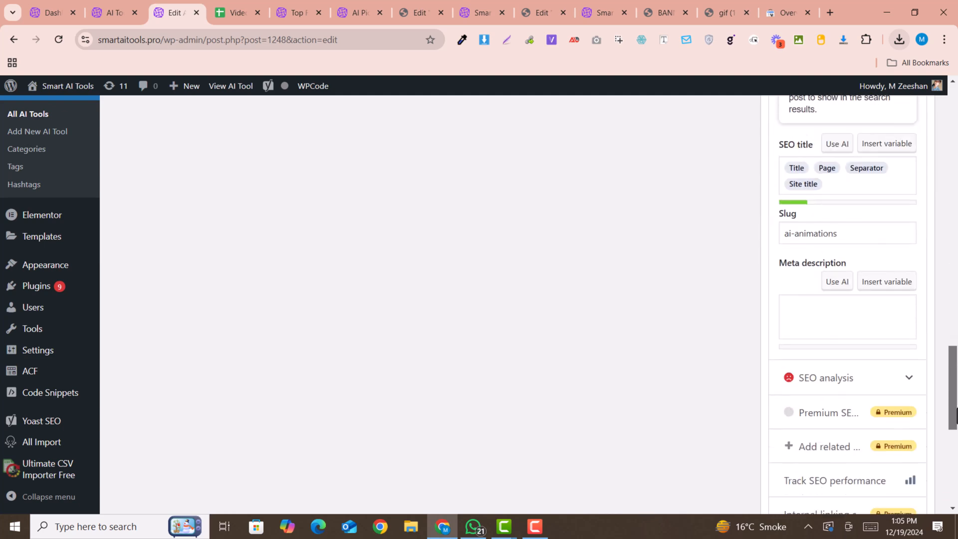
scroll("up", 3)
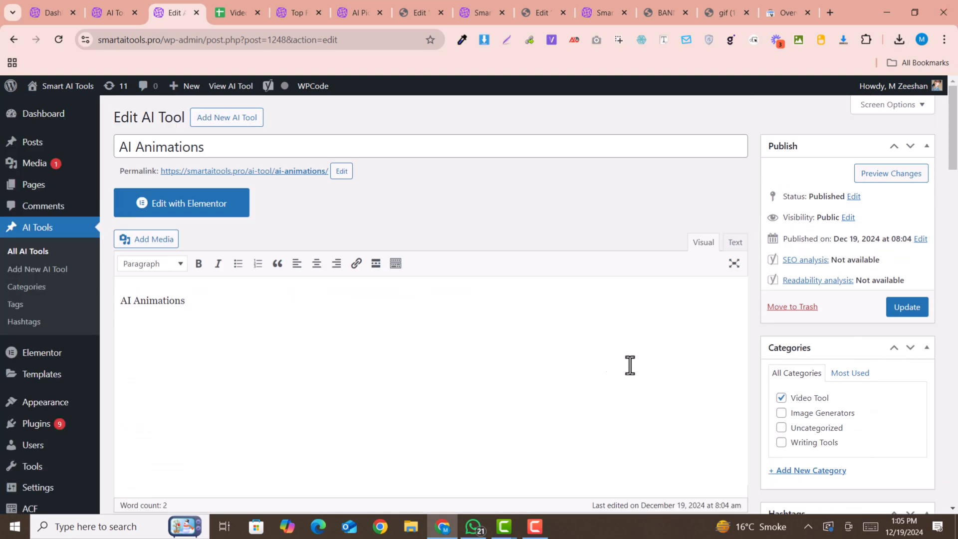
scroll("down", 3)
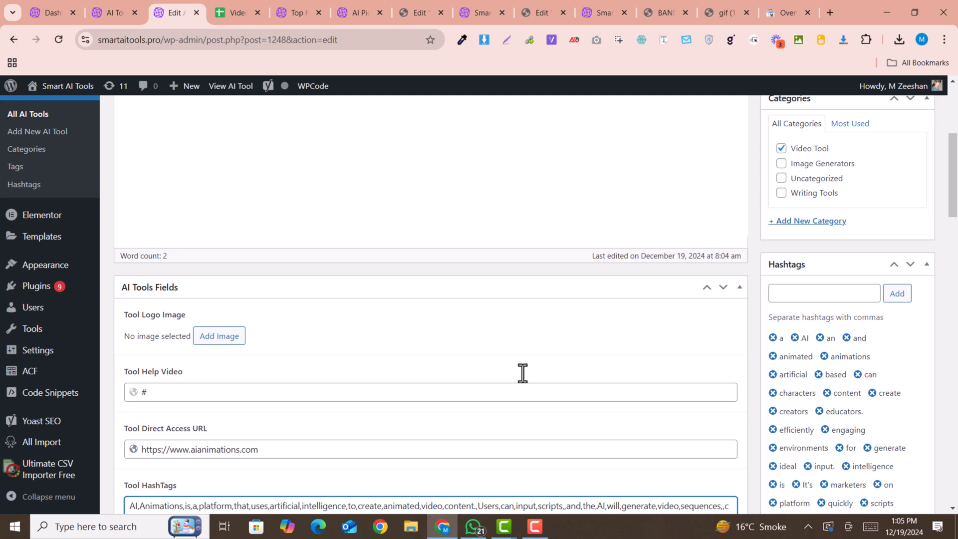
scroll("up", 3)
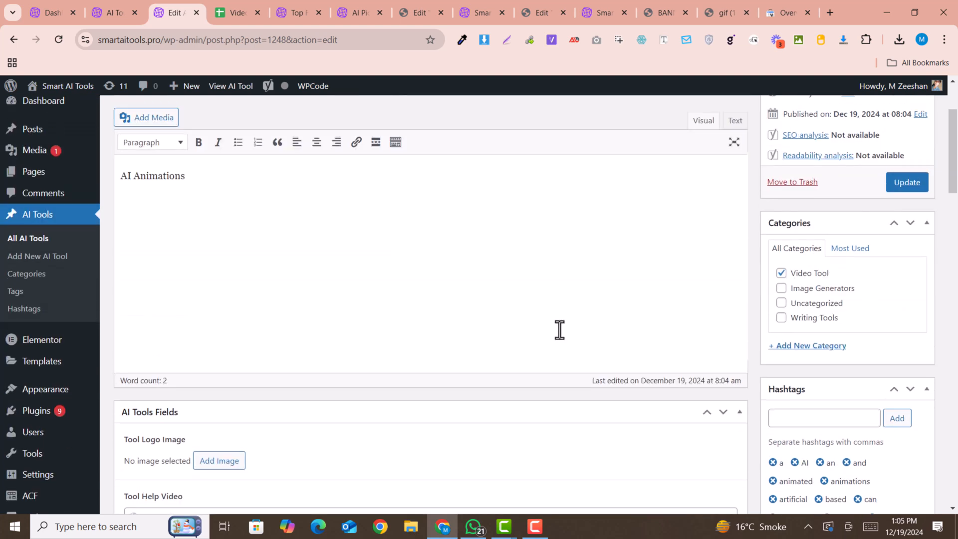